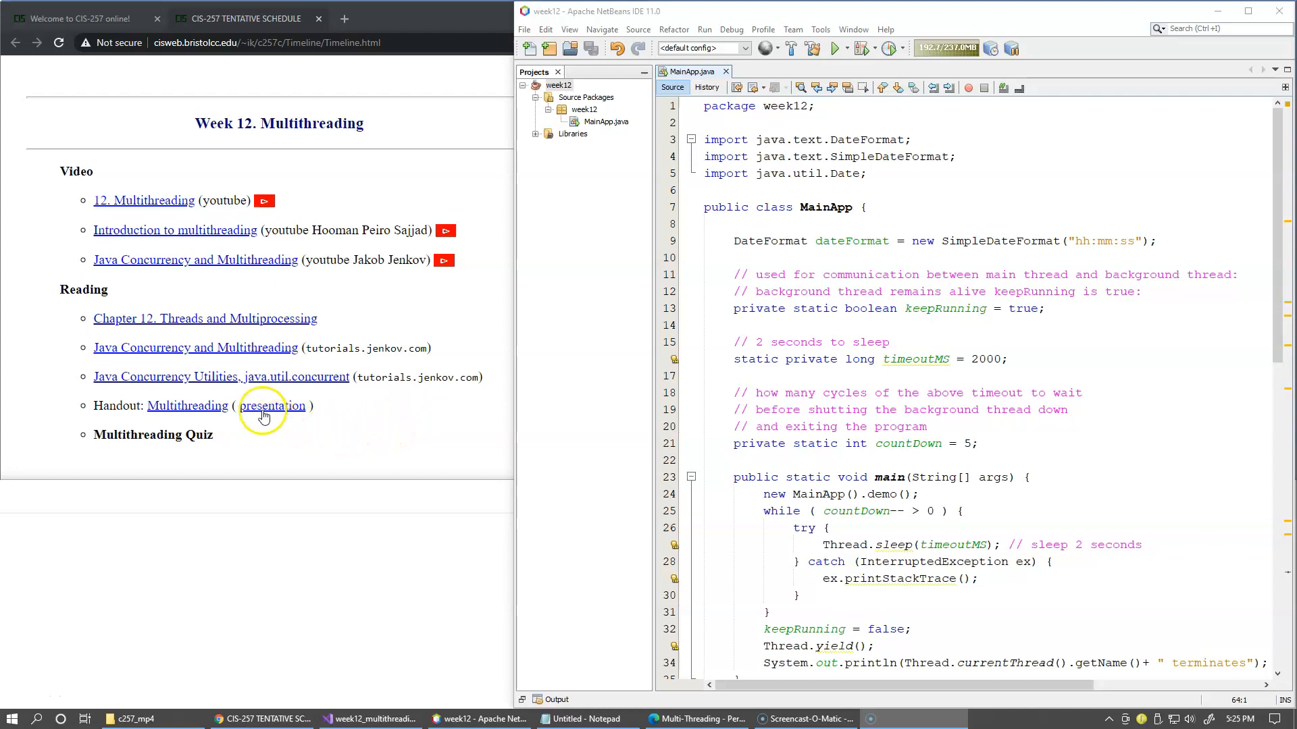
Open the Week 12 multithreading presentation and go to slide 1, Java Multi-Threading Functionality
click(272, 405)
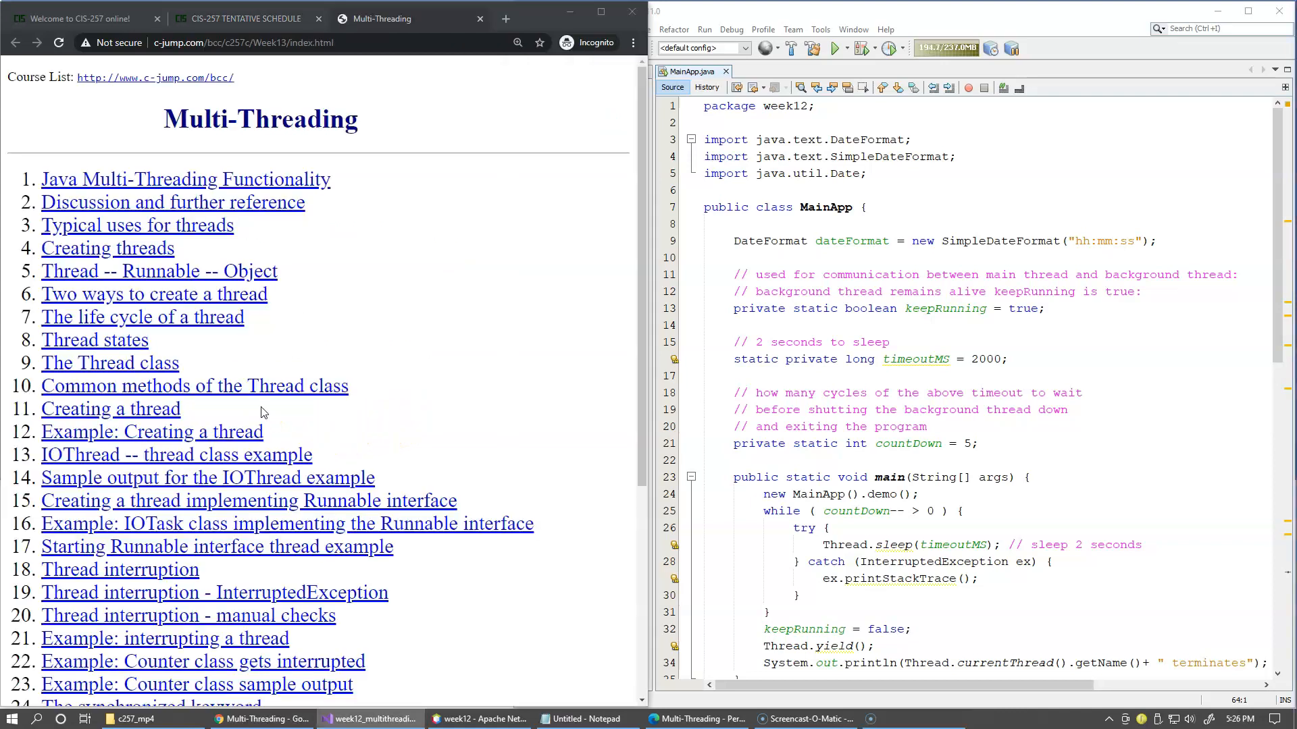
mouse_move(197, 274)
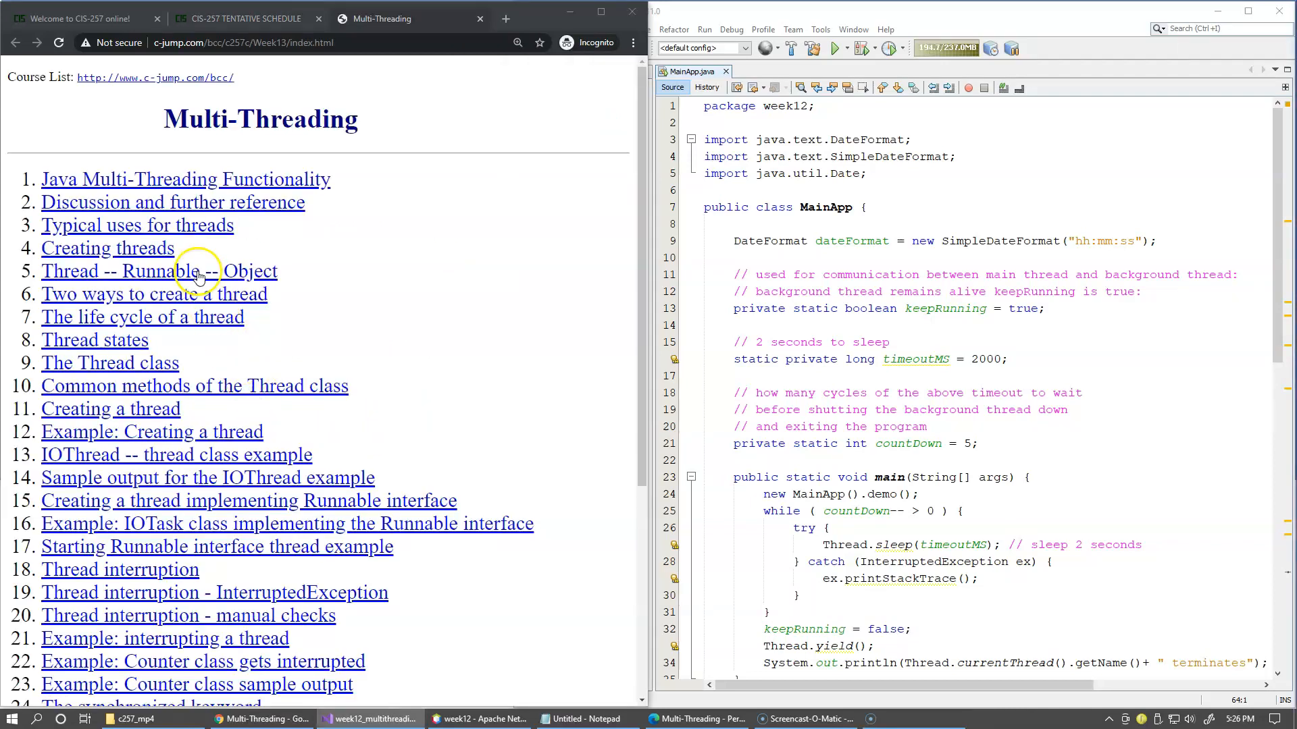
click(185, 178)
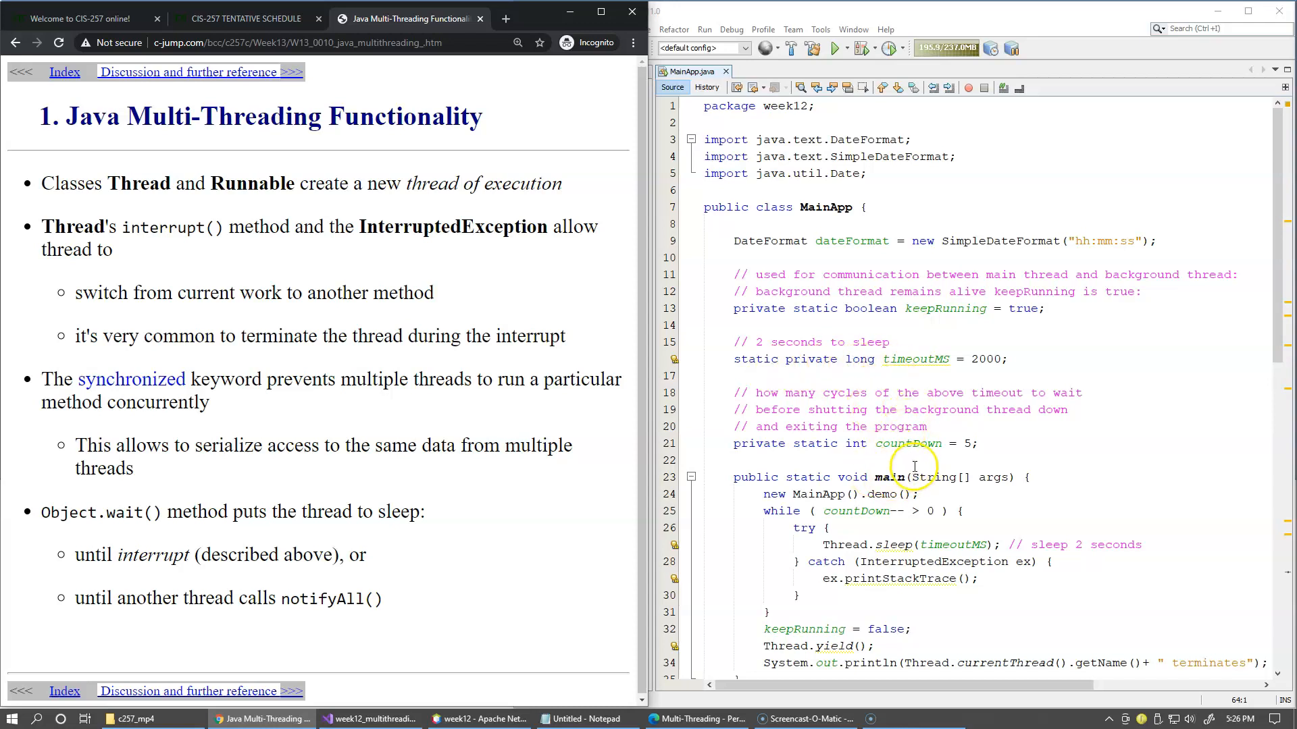
mouse_move(740, 401)
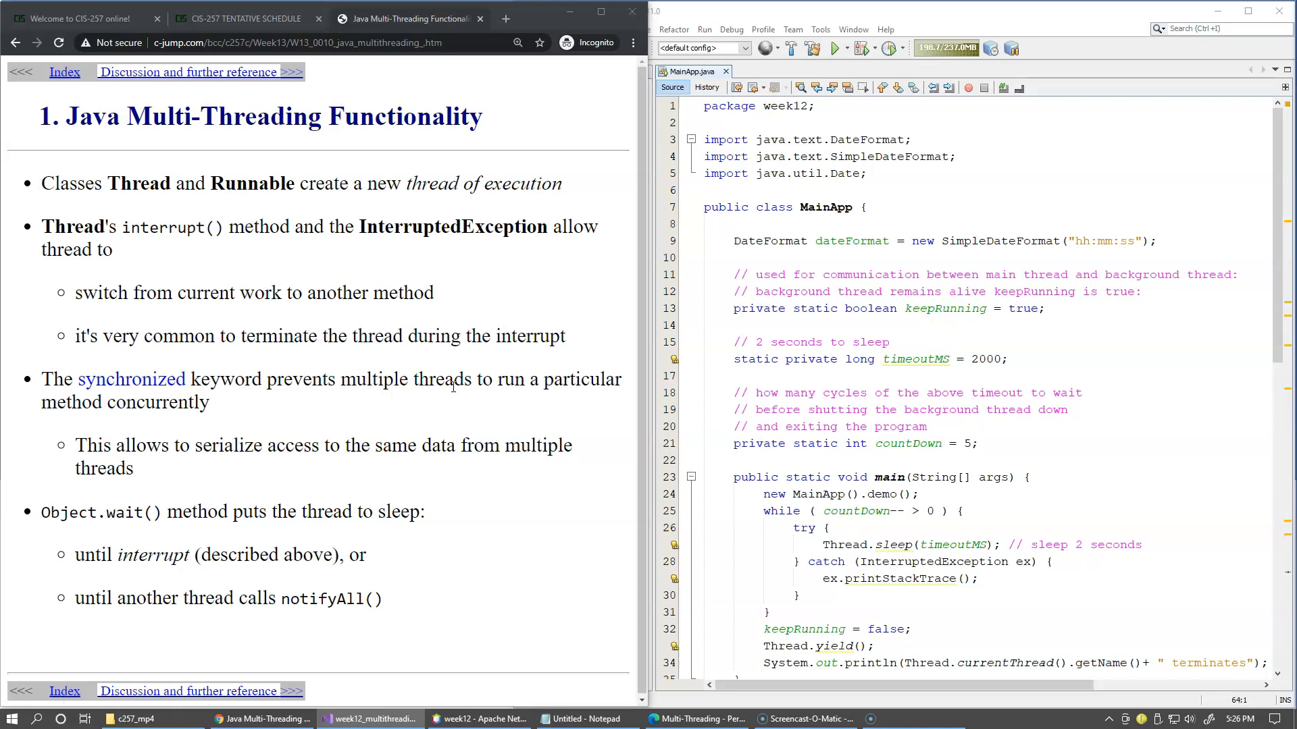
mouse_move(443, 424)
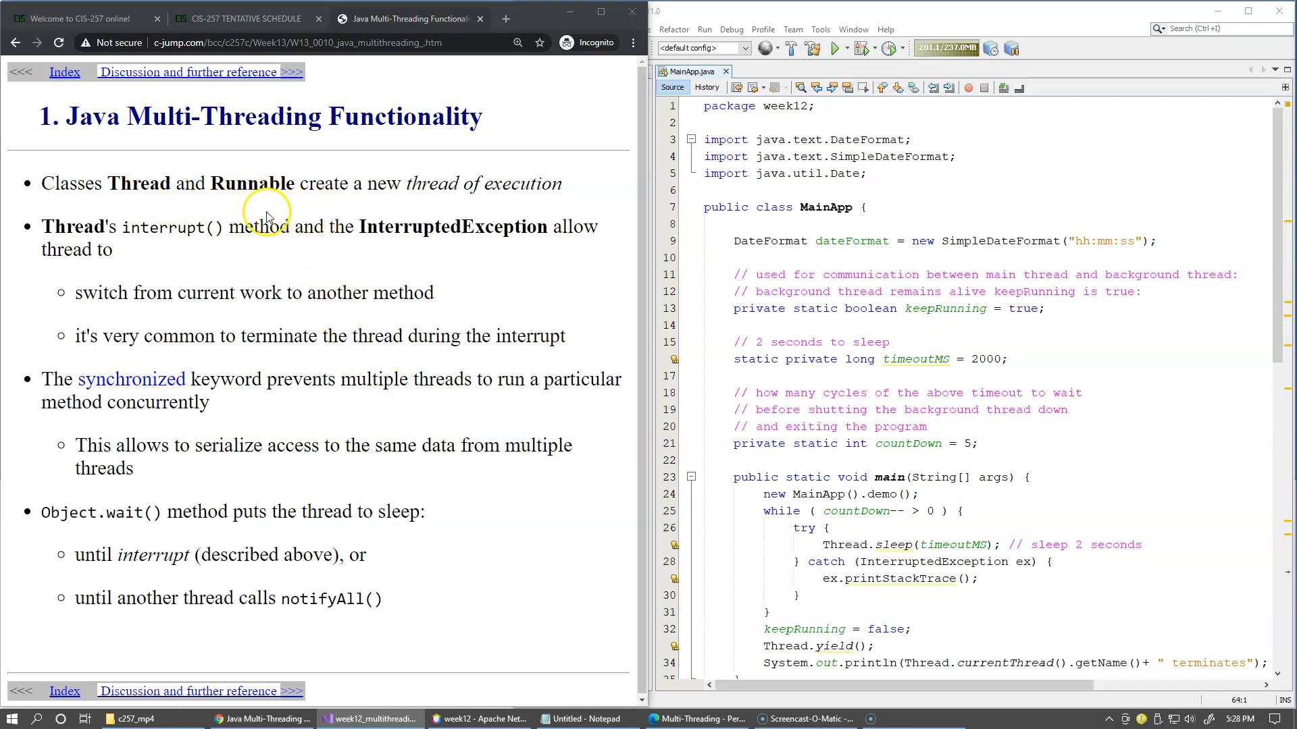
mouse_move(278, 218)
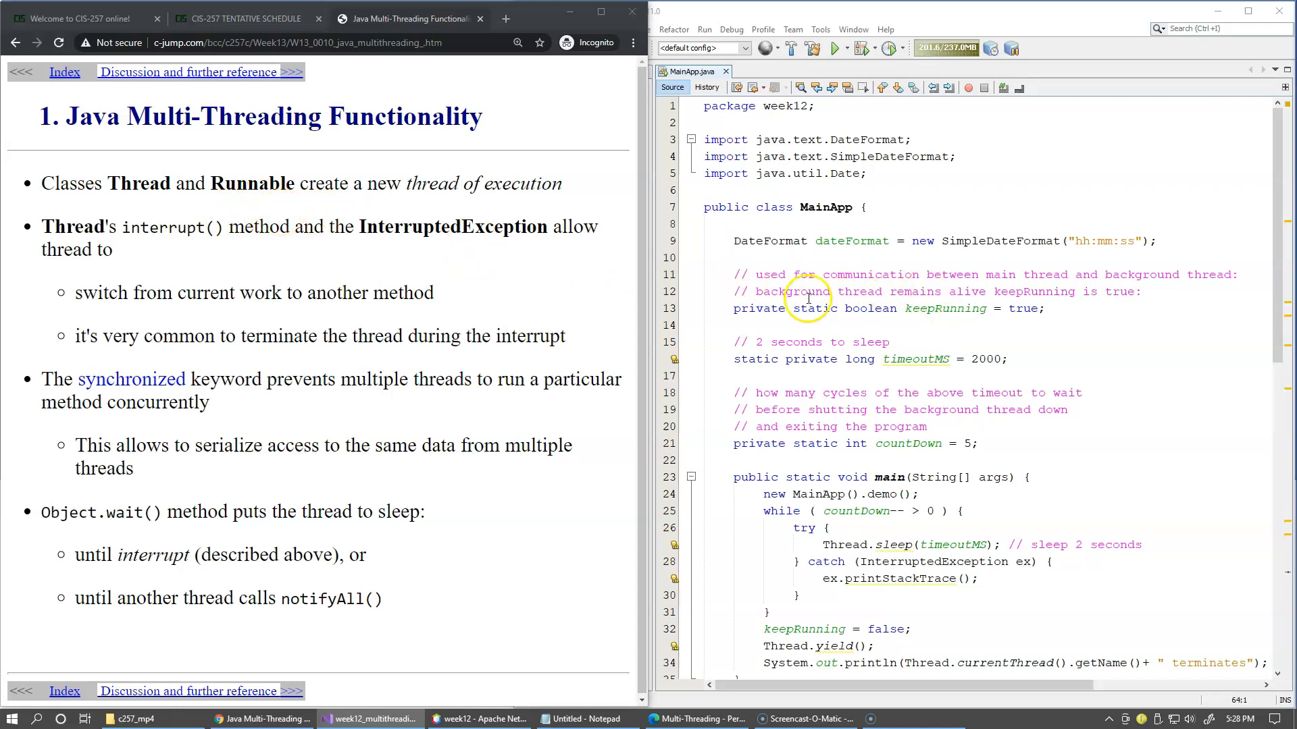
mouse_move(911, 297)
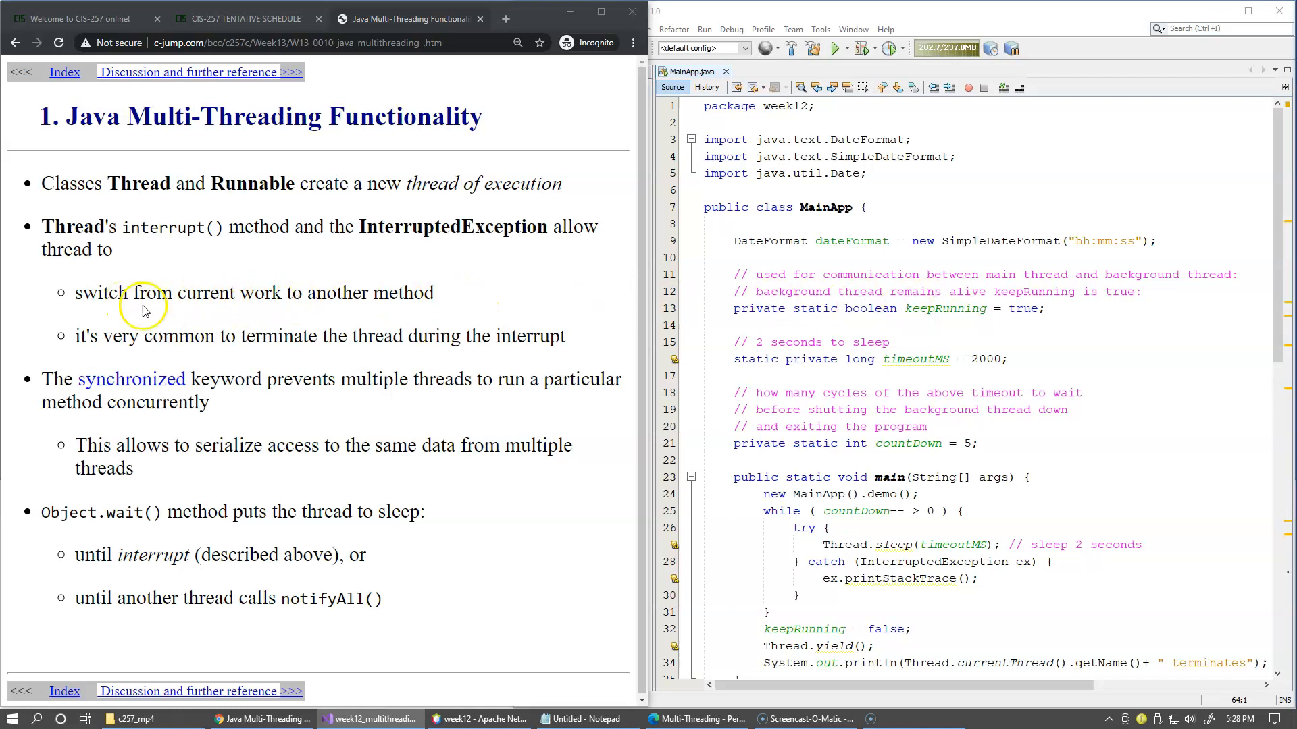
mouse_move(133, 359)
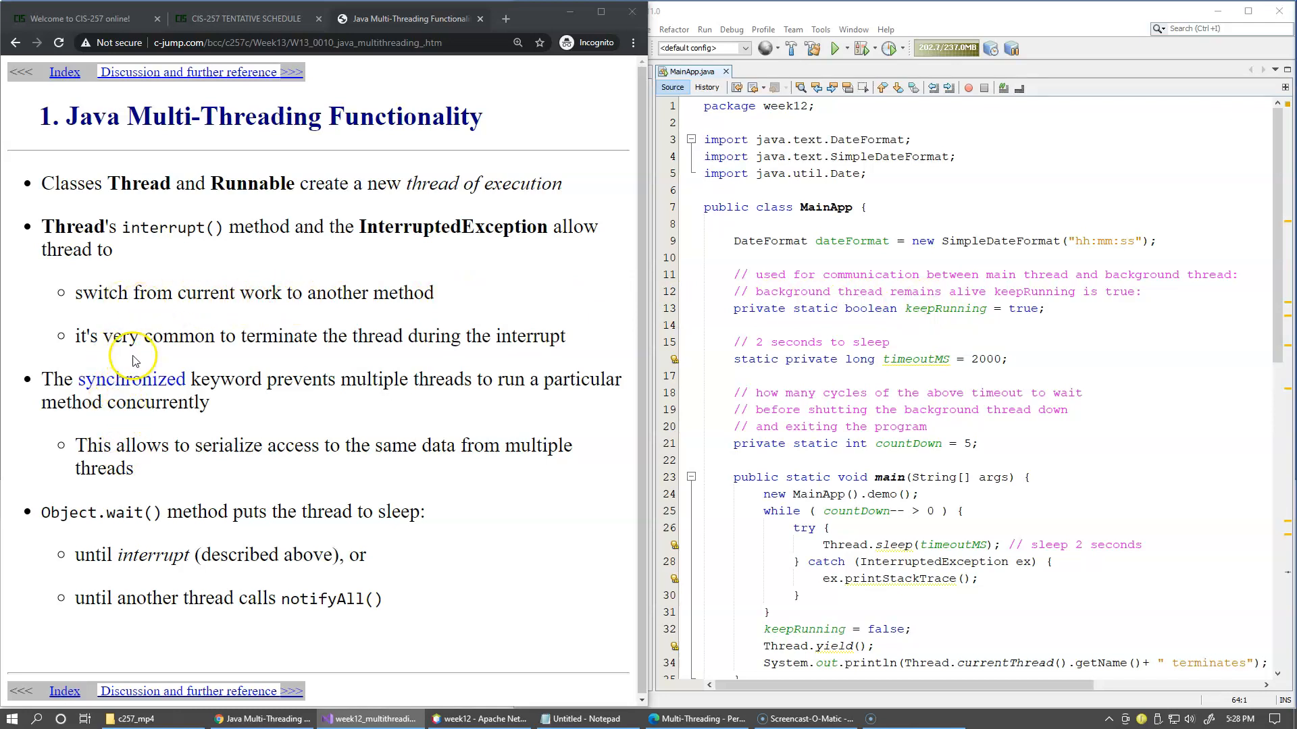
mouse_move(187, 228)
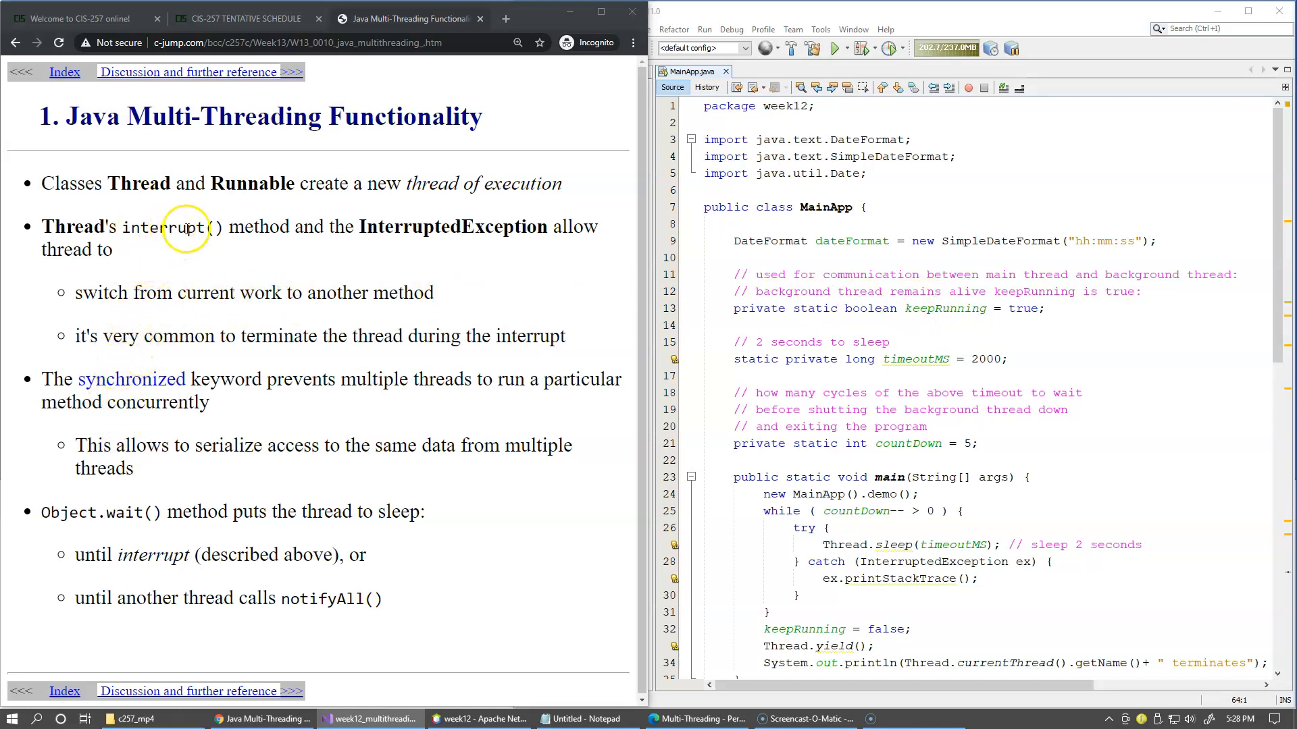
mouse_move(230, 399)
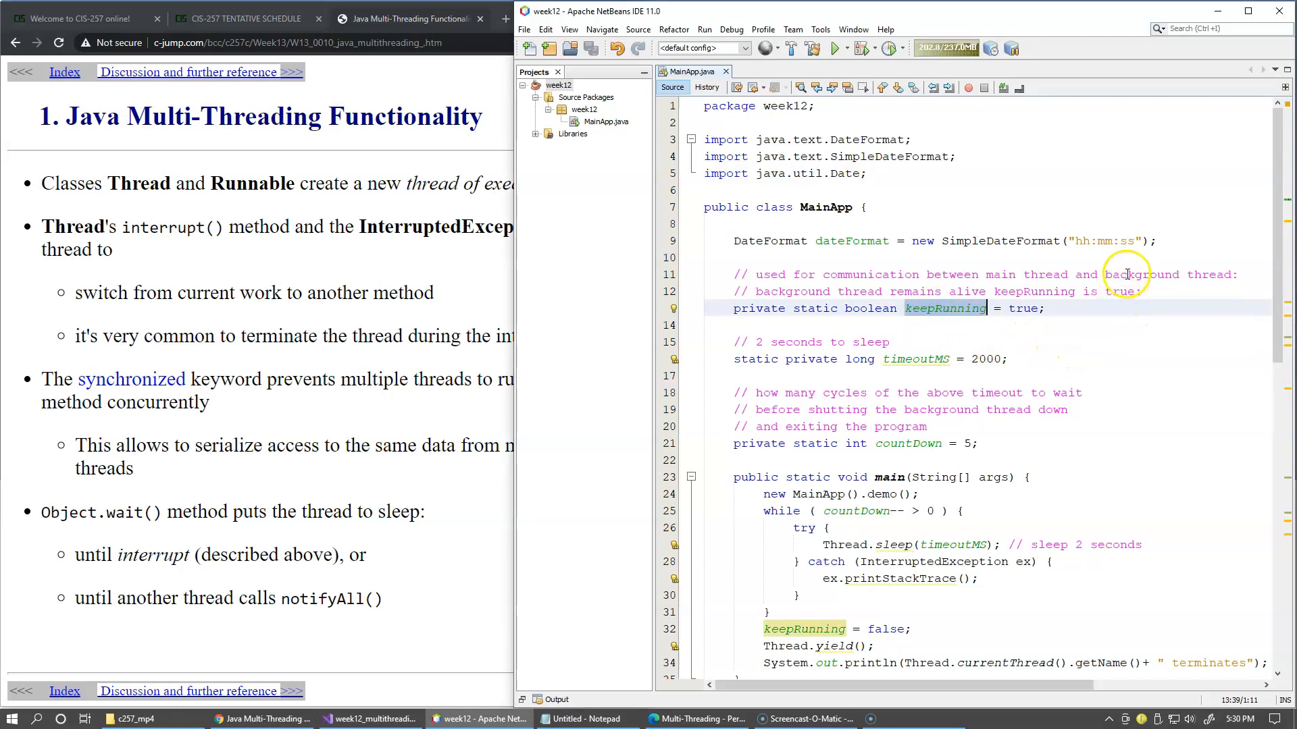
mouse_move(1112, 242)
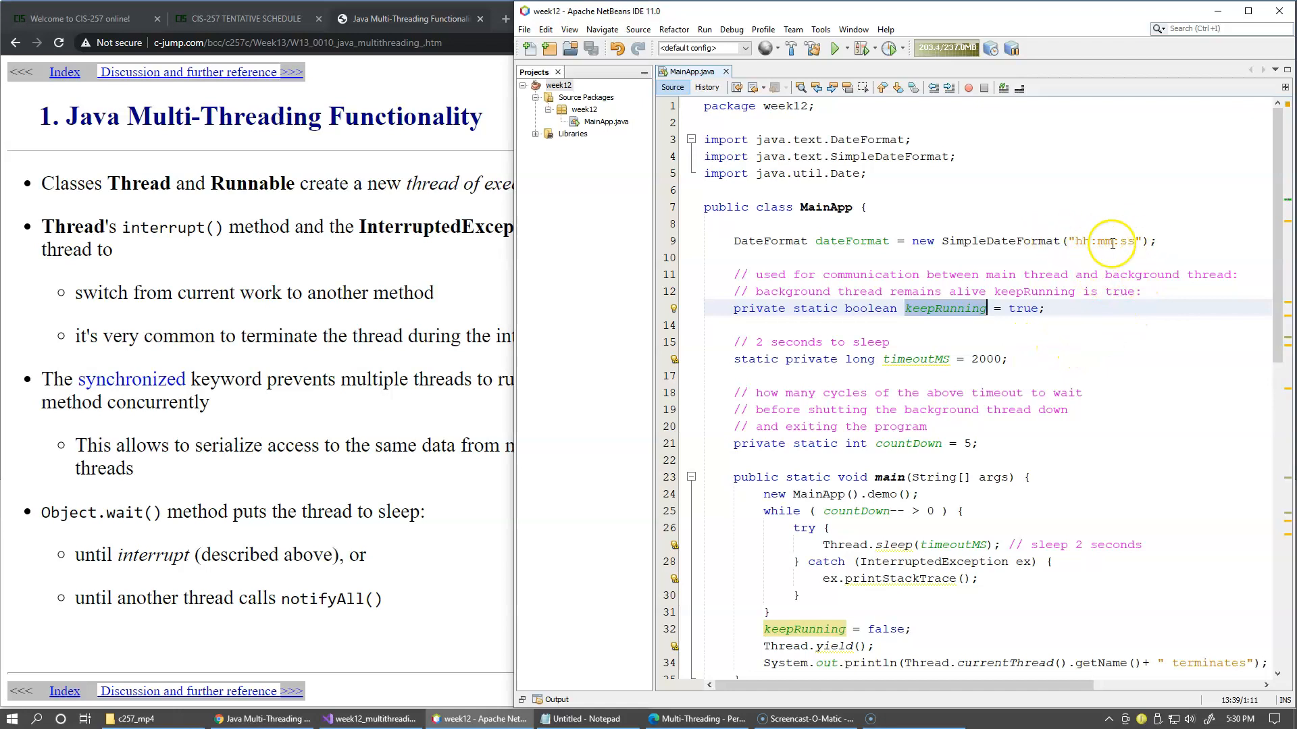
mouse_move(1078, 298)
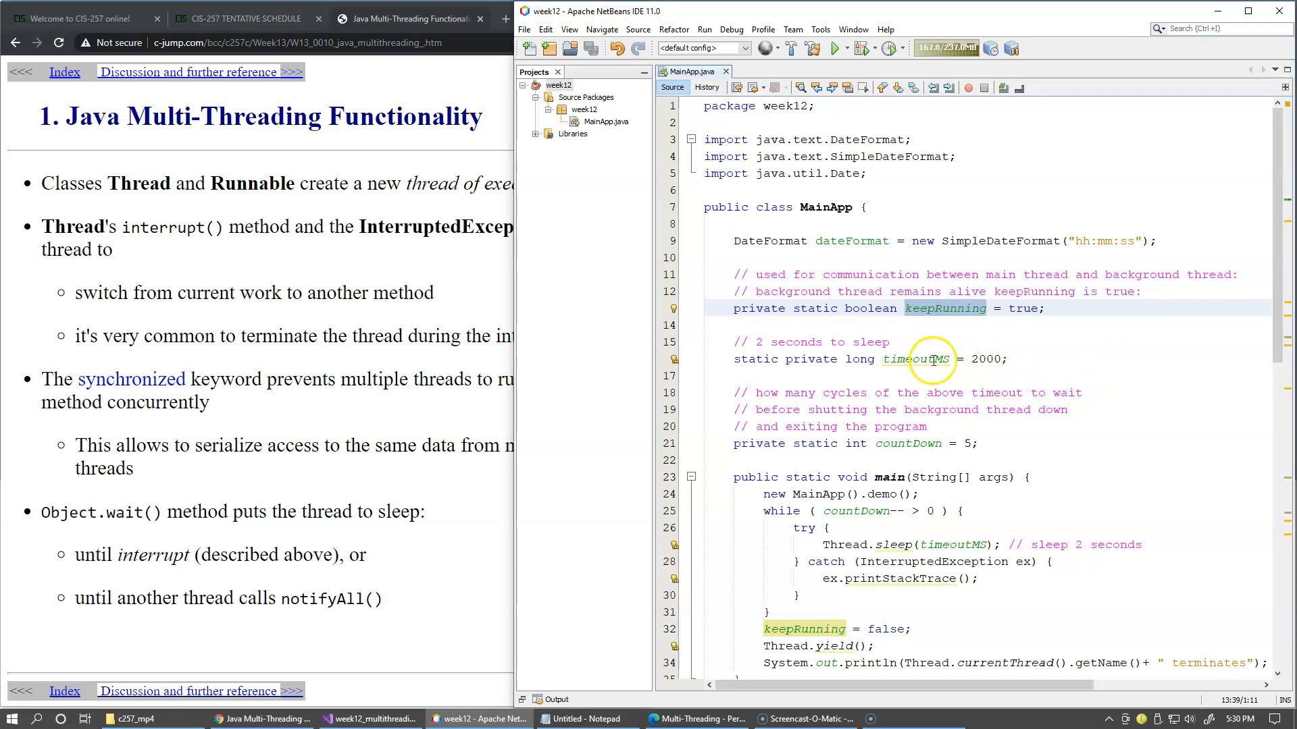
Place the cursor on the countDown field declaration at line 21 in MainApp.java
click(916, 359)
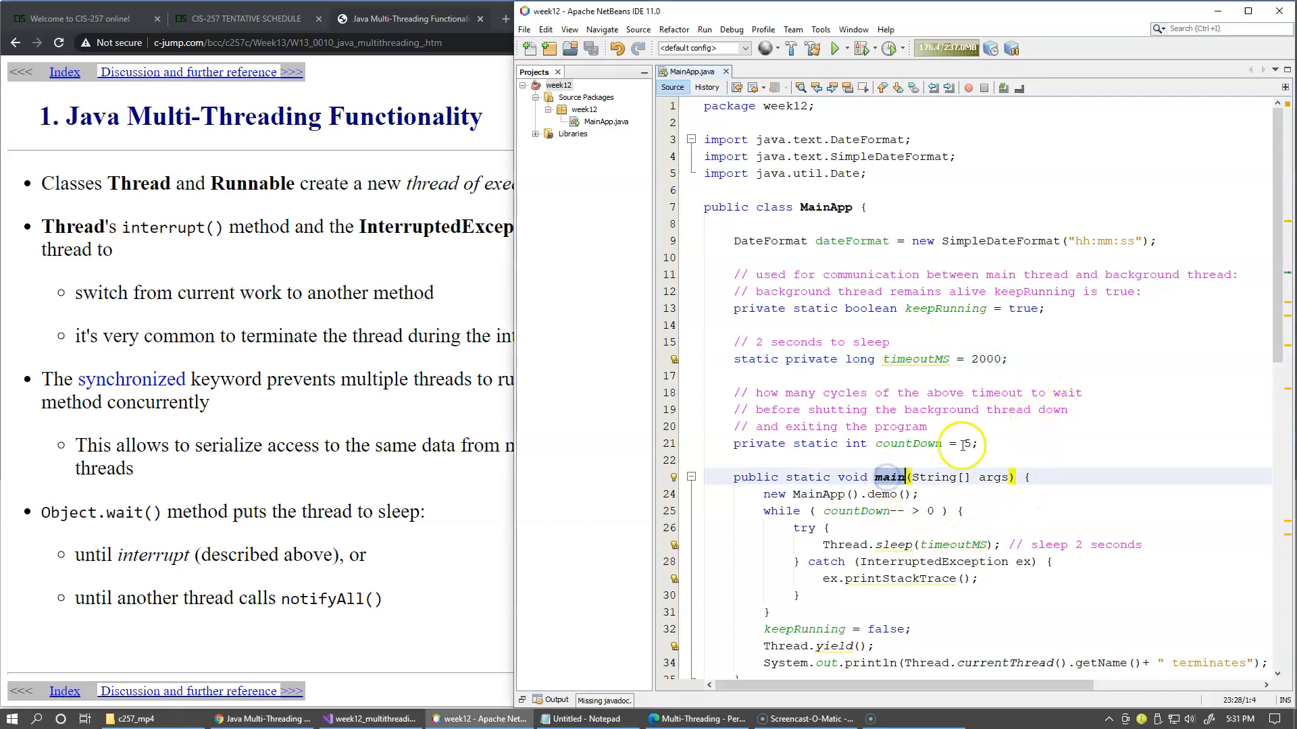
Scroll MainApp.java down to the demo() method that creates and starts dateThread
scroll(down, 3)
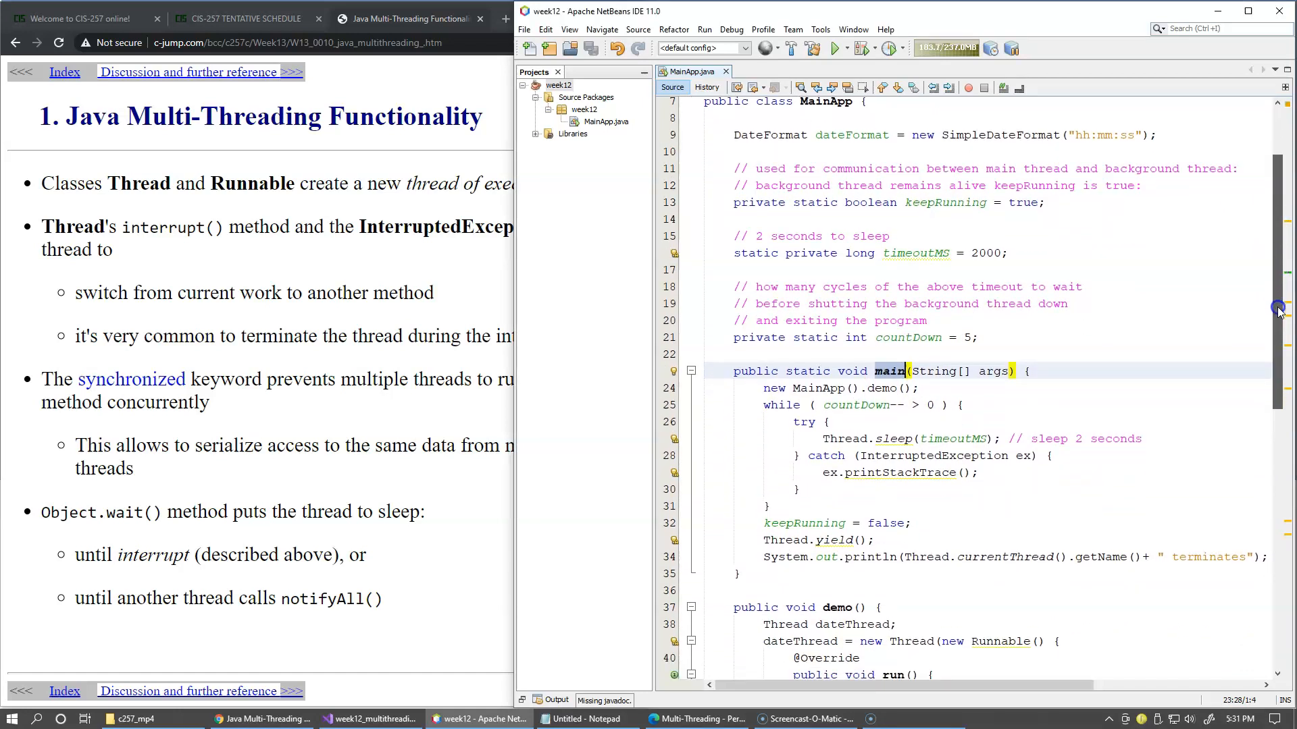
scroll(down, 3)
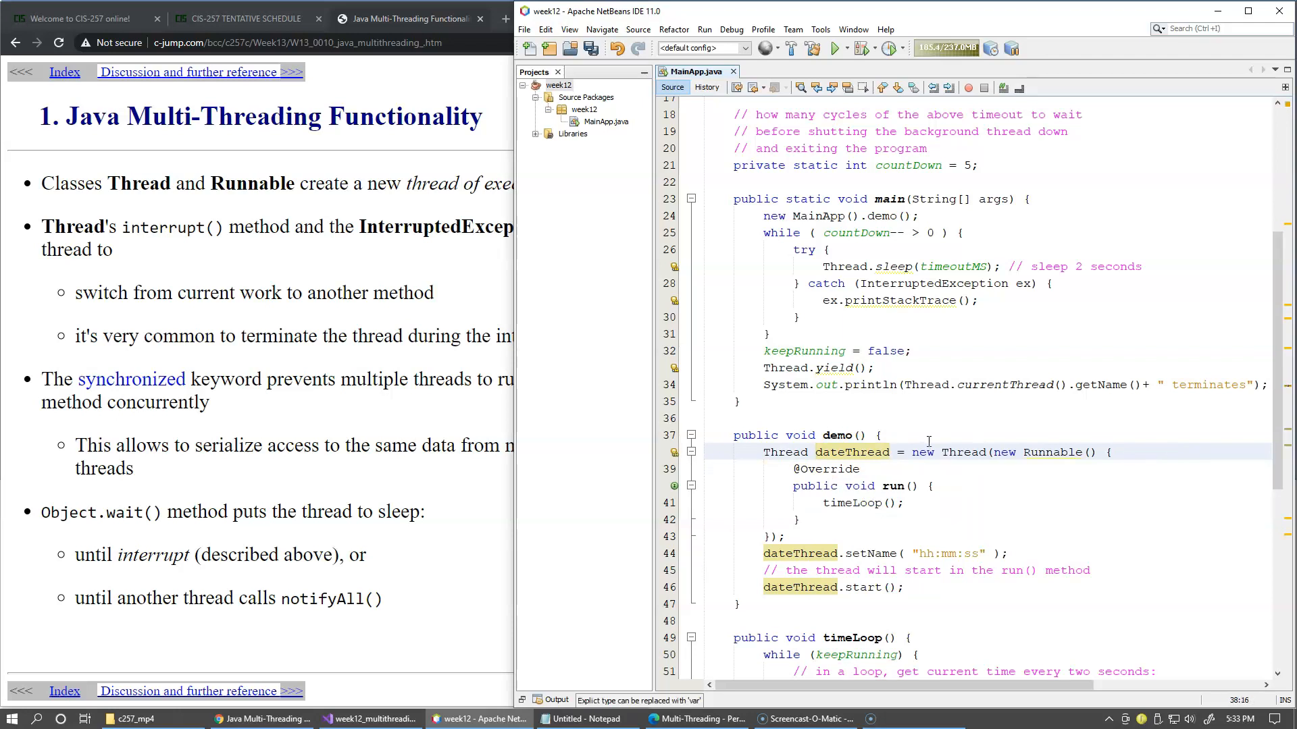
double_click(963, 452)
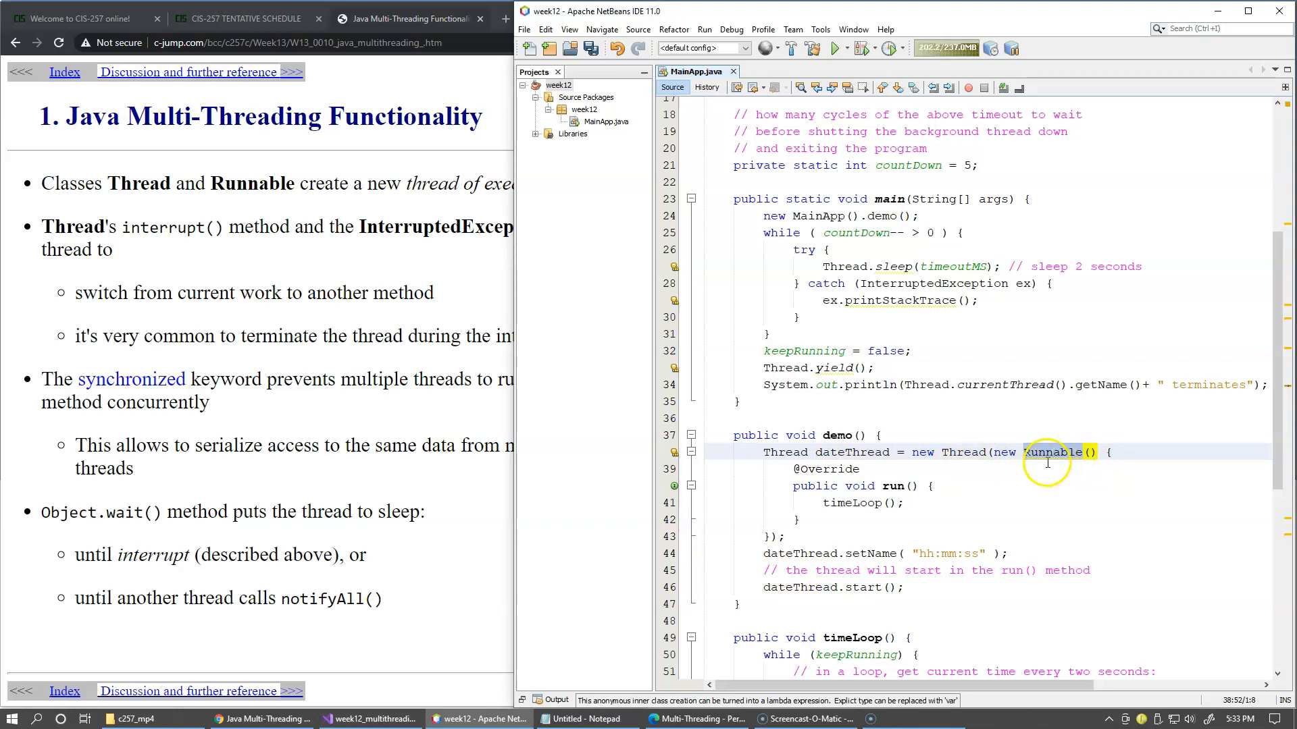
double_click(1054, 453)
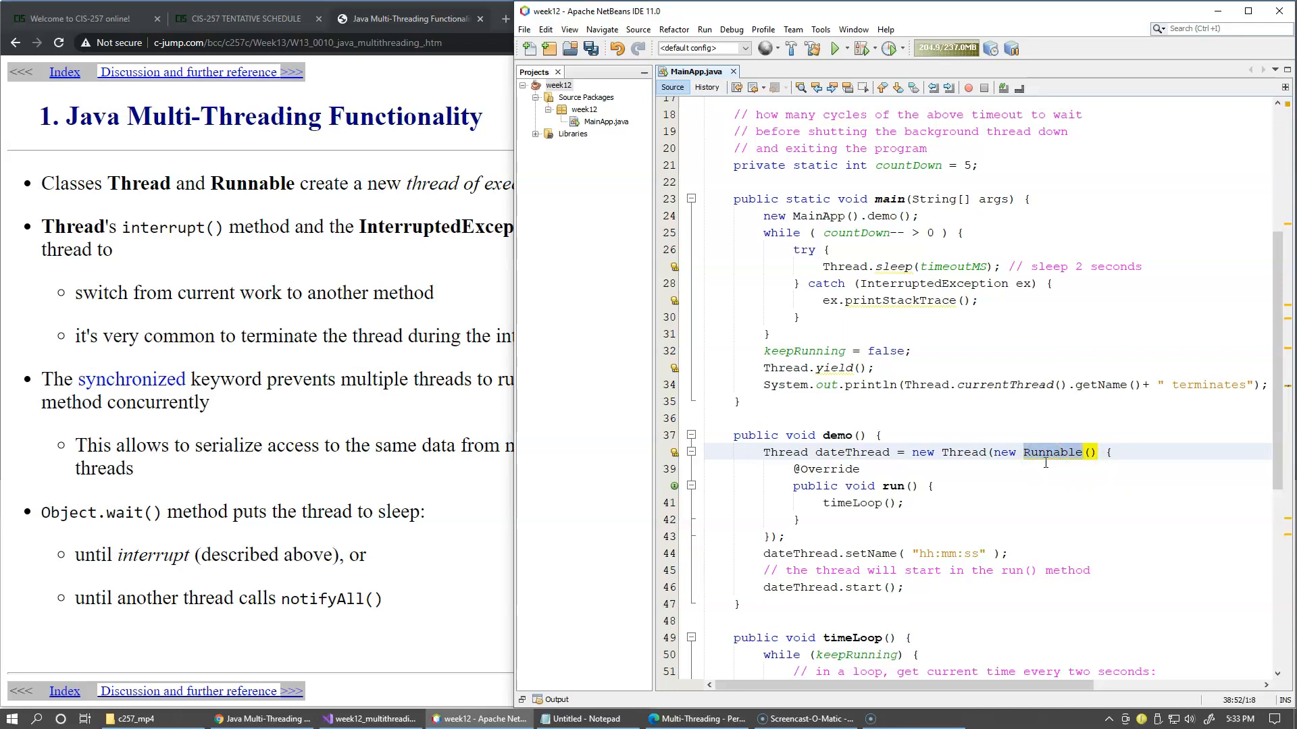
click(891, 487)
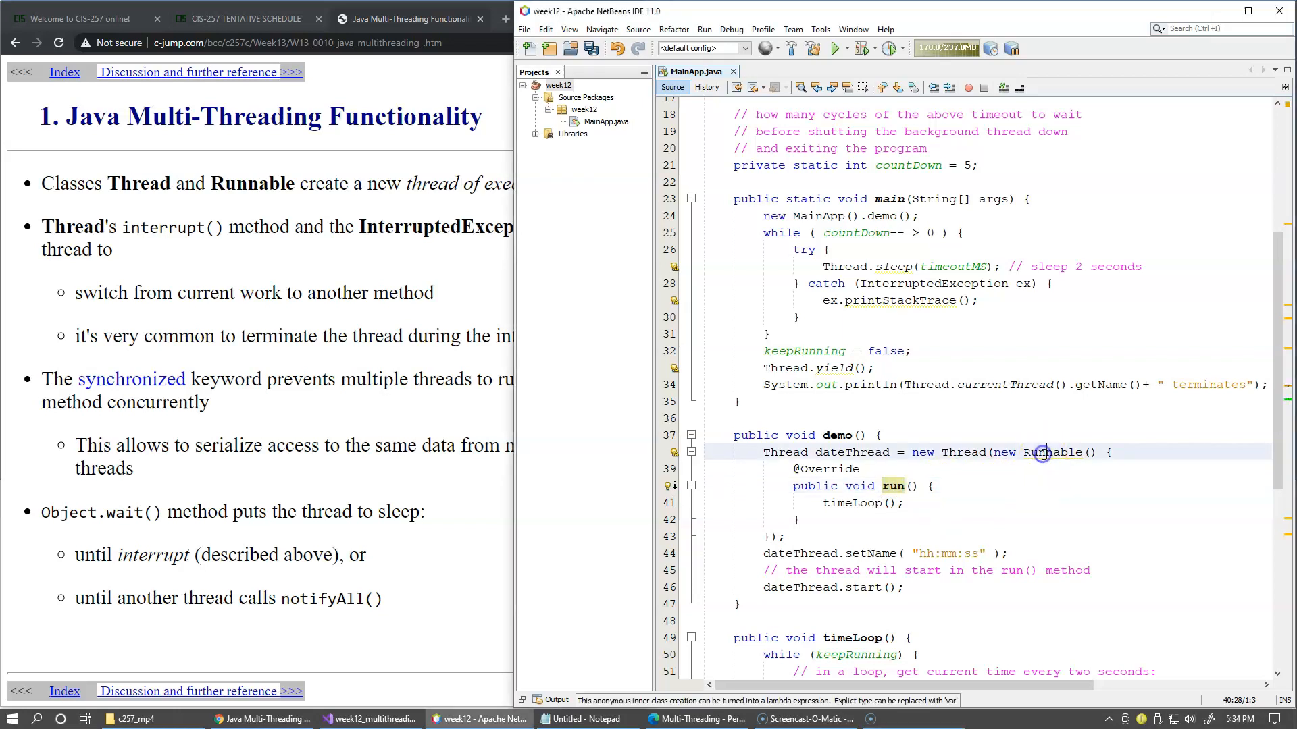
double_click(1053, 453)
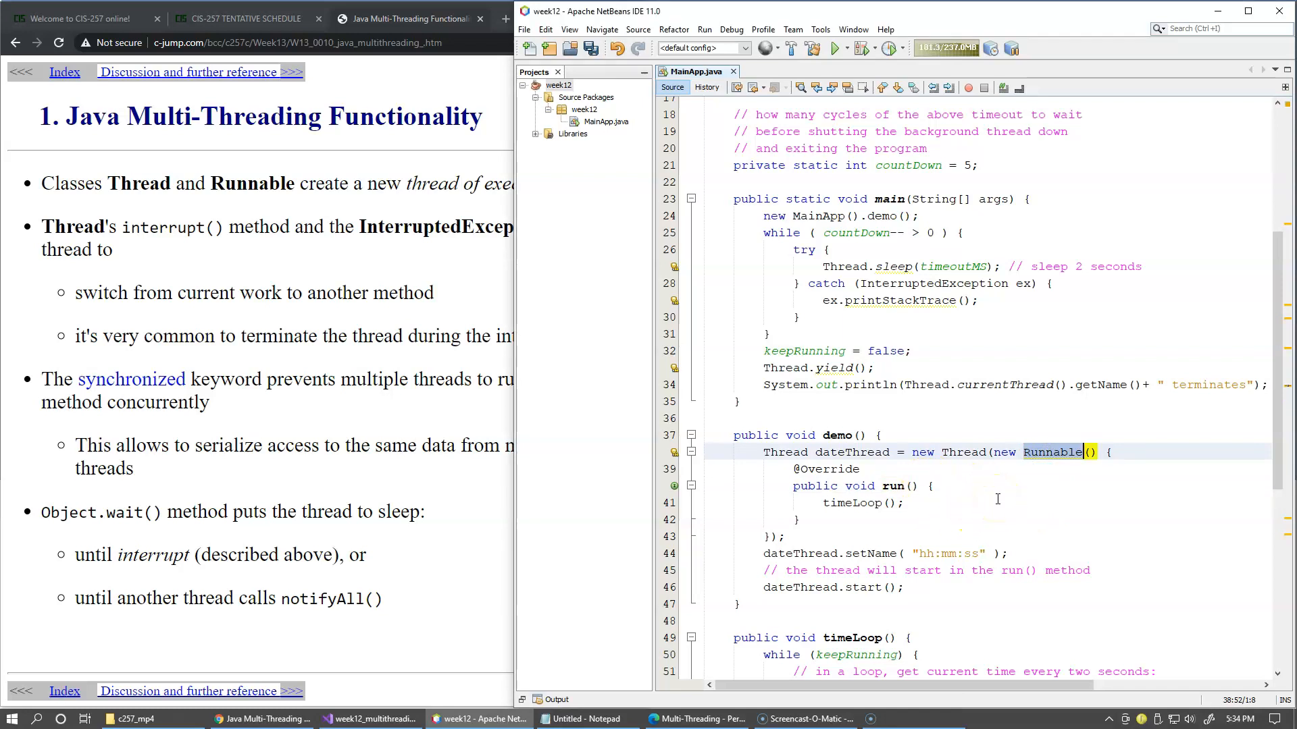
mouse_move(1050, 453)
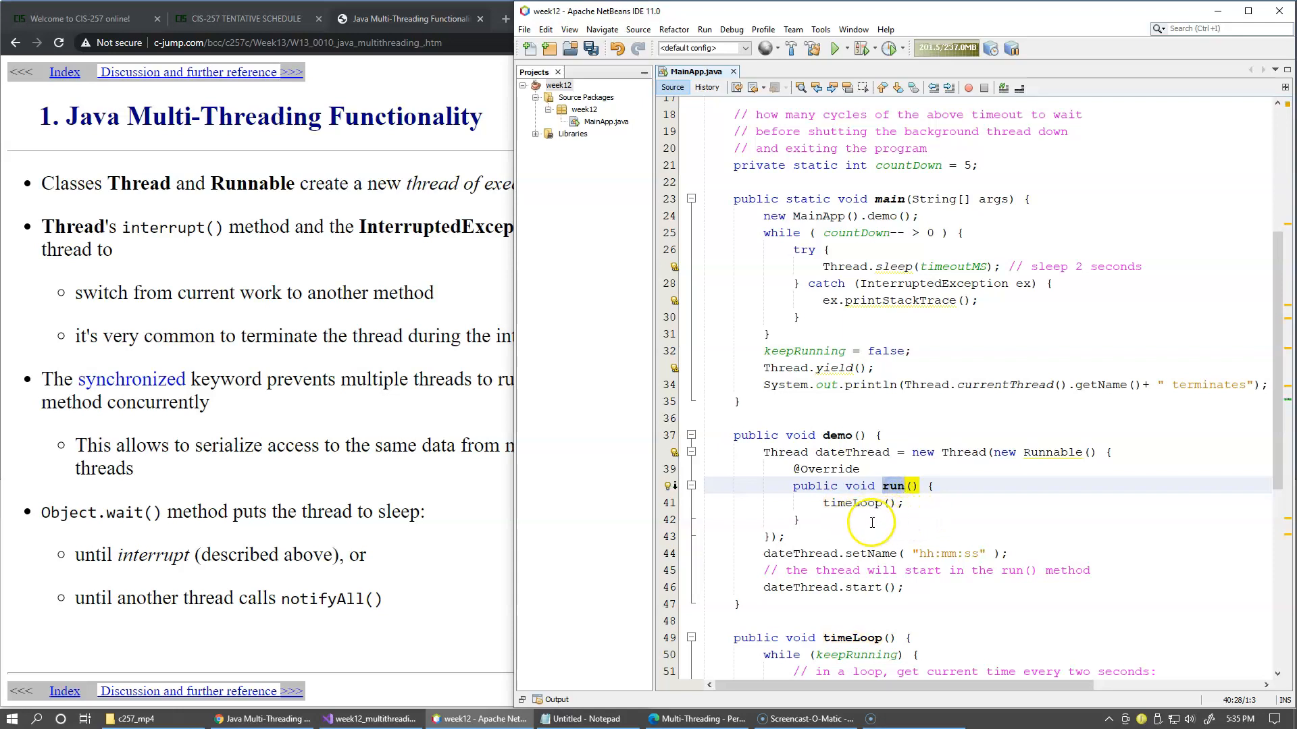
mouse_move(983, 510)
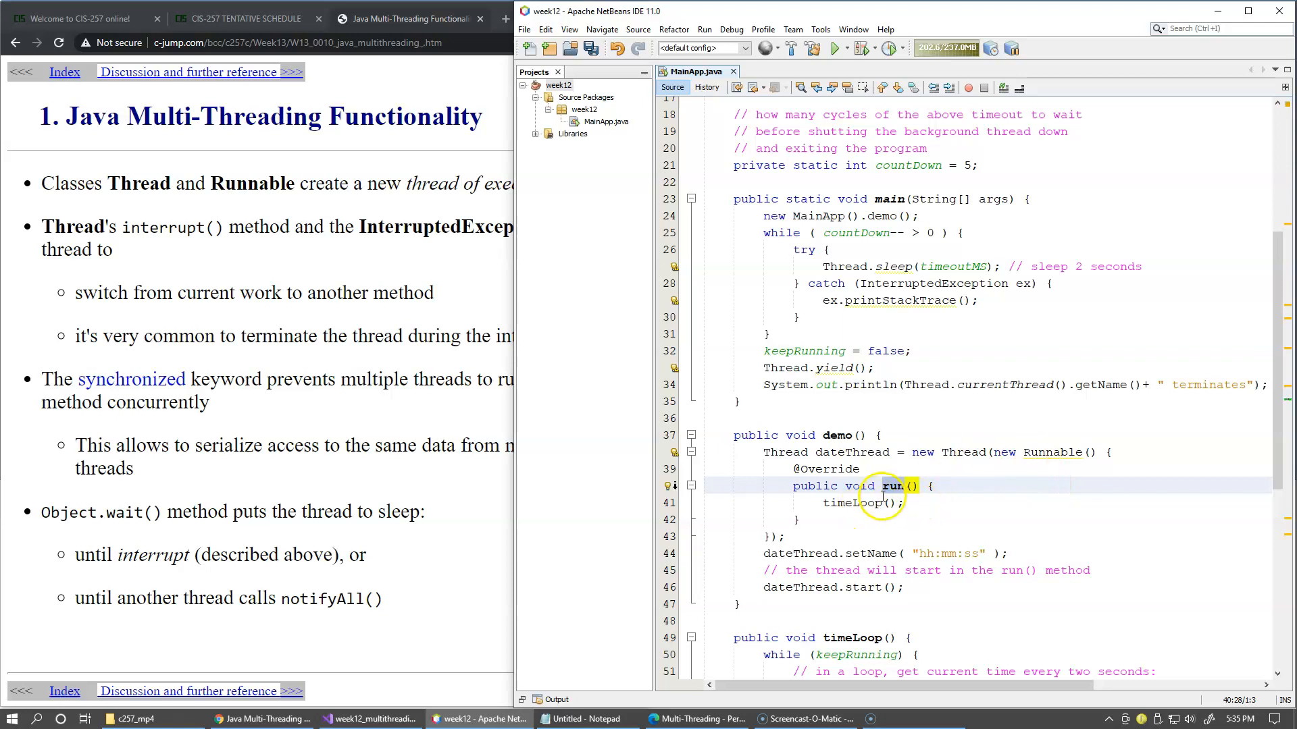
double_click(891, 485)
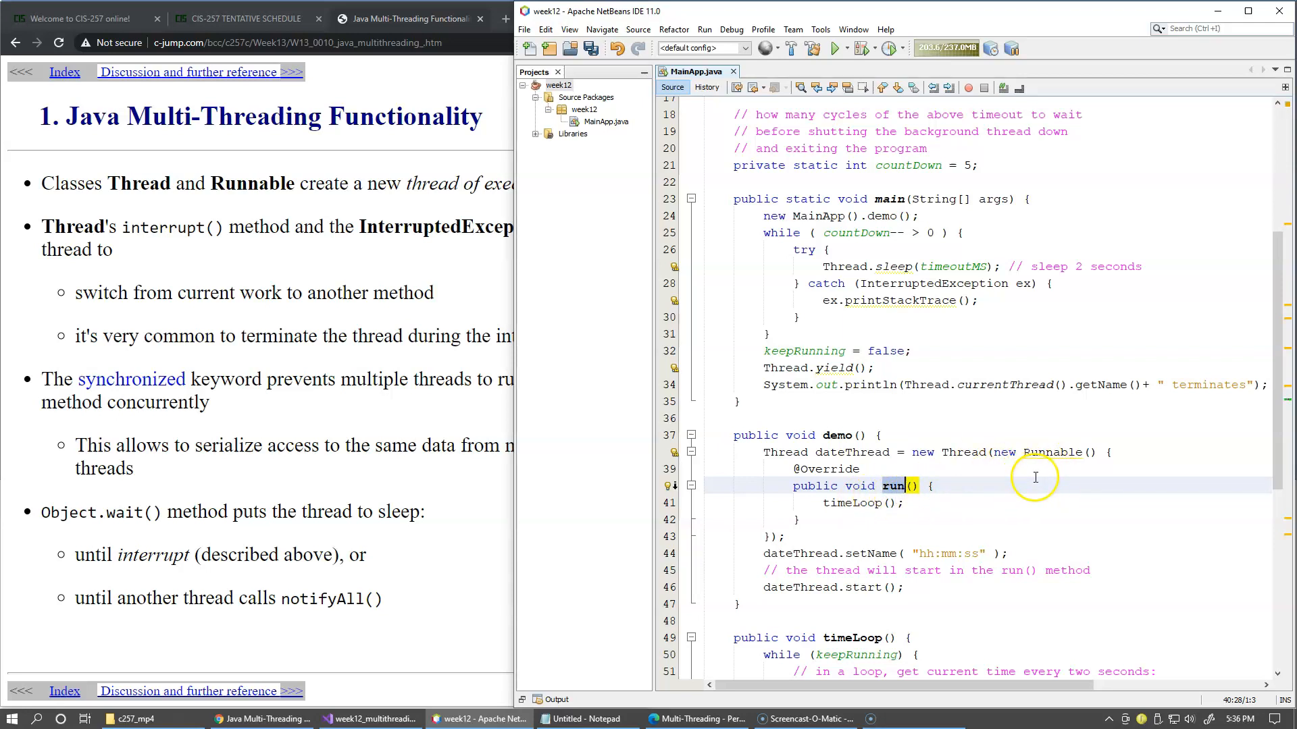
mouse_move(974, 500)
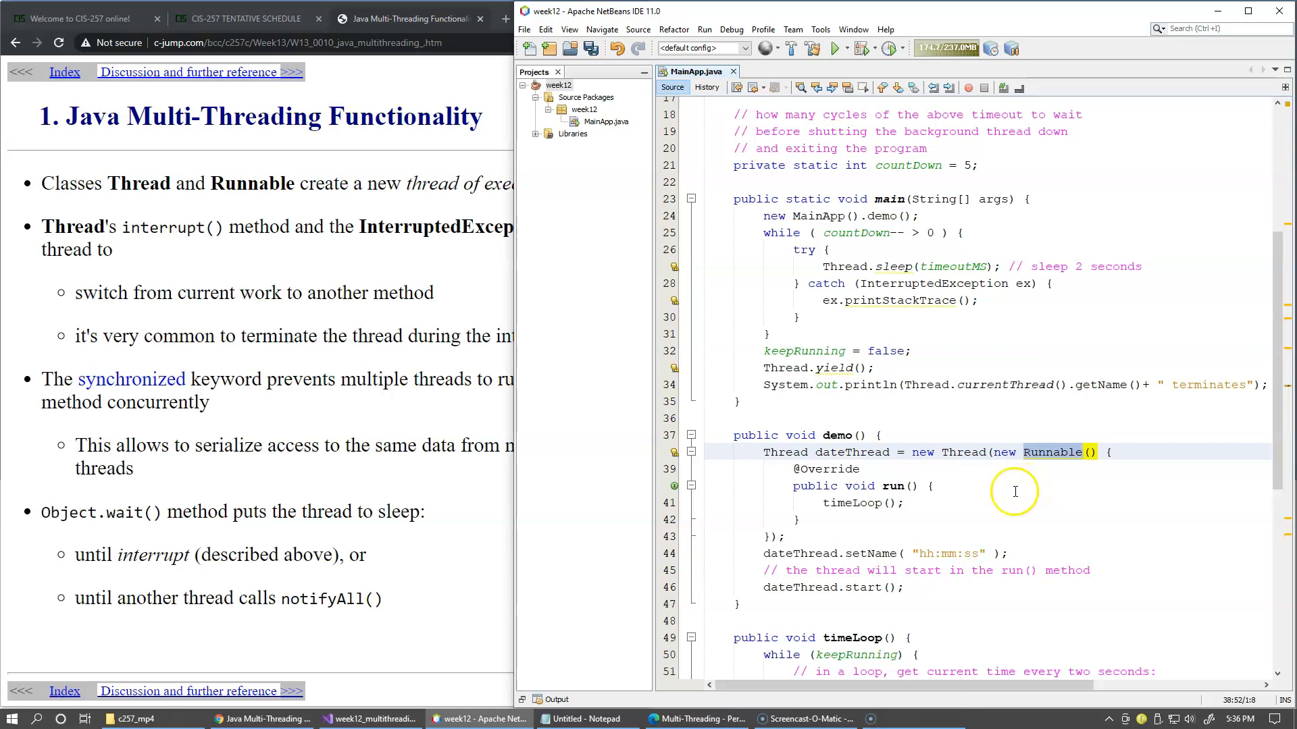
mouse_move(915, 526)
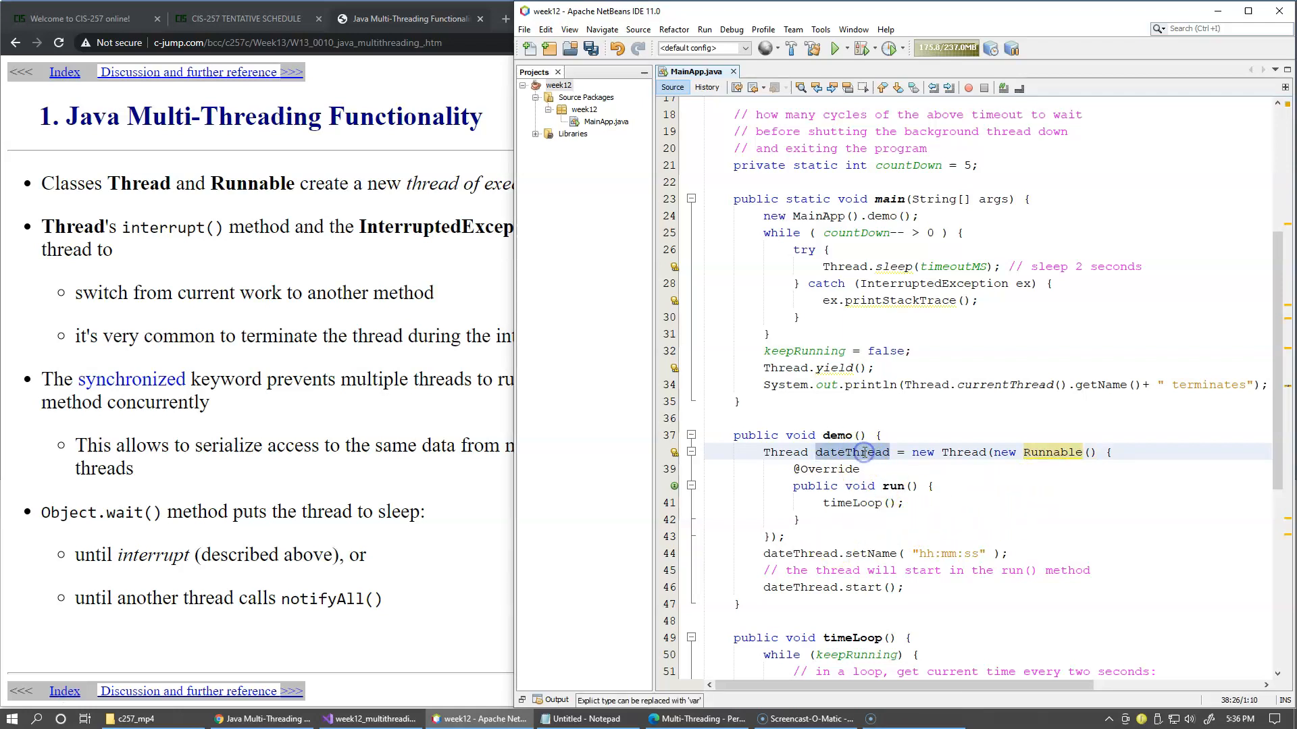
double_click(851, 453)
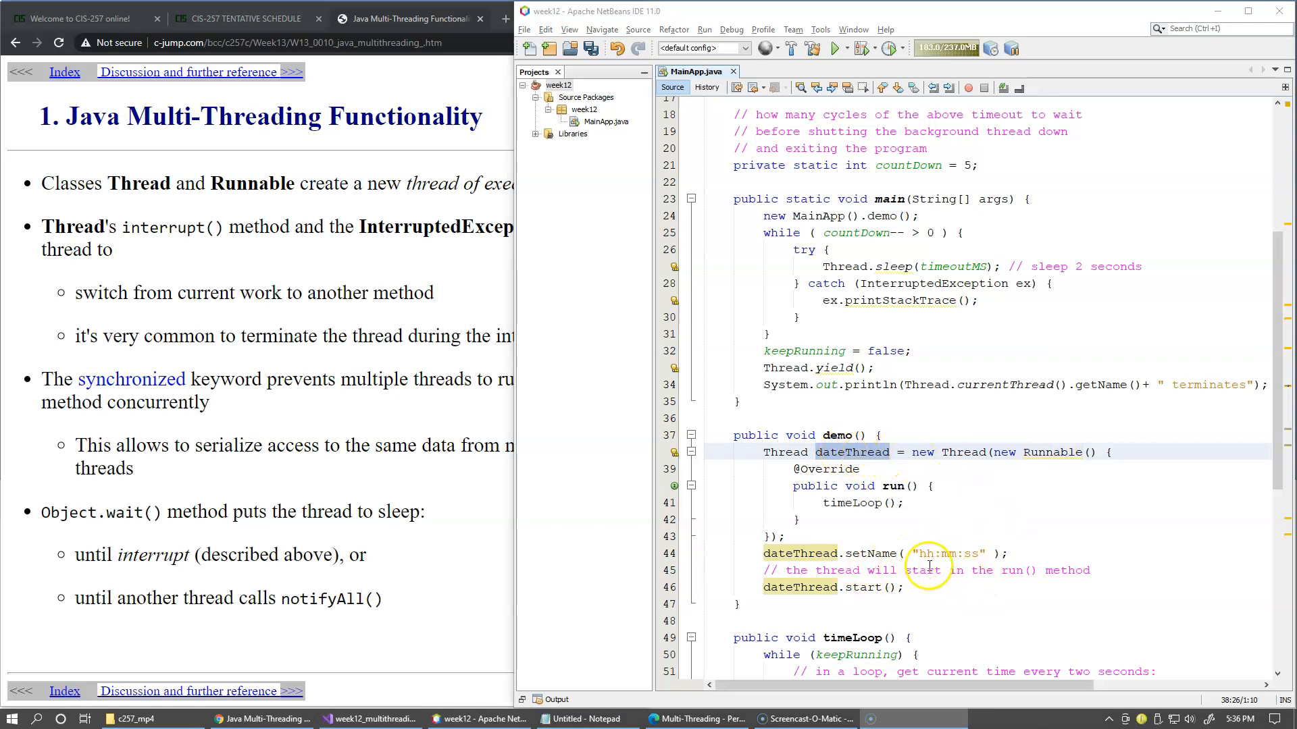
click(959, 554)
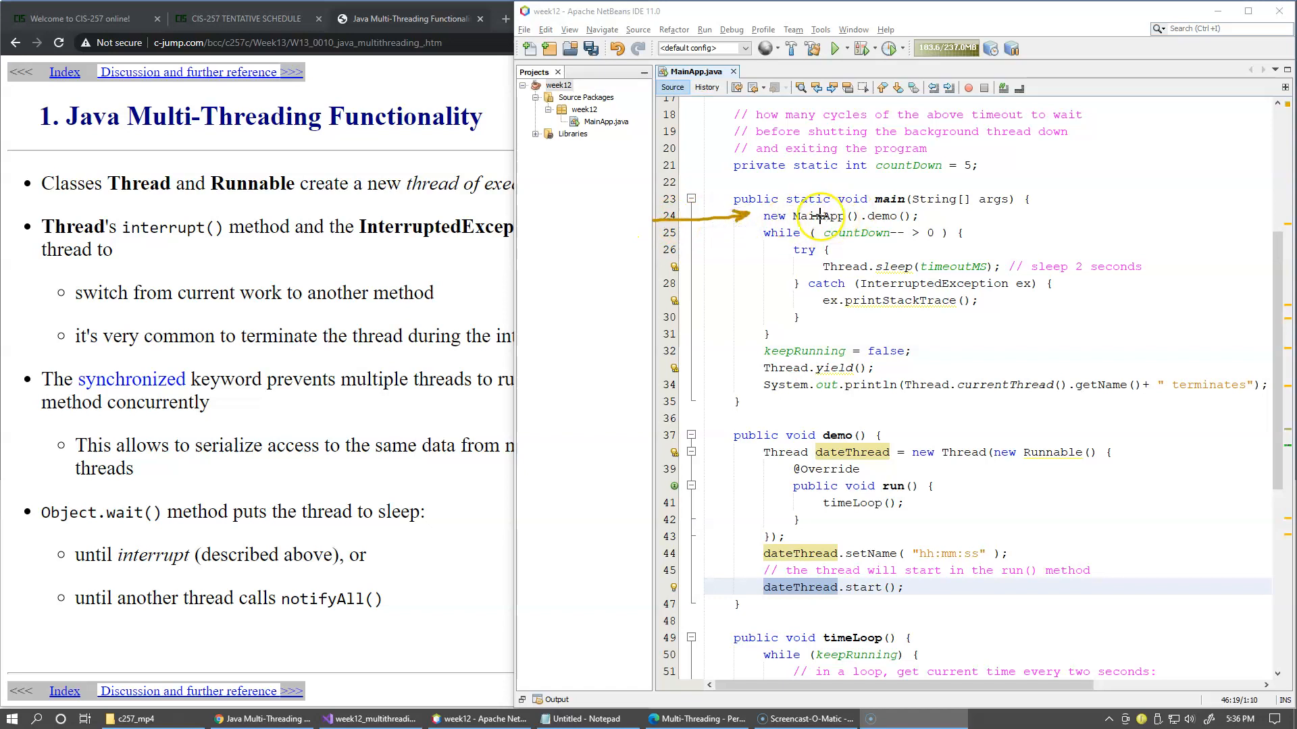
mouse_move(728, 457)
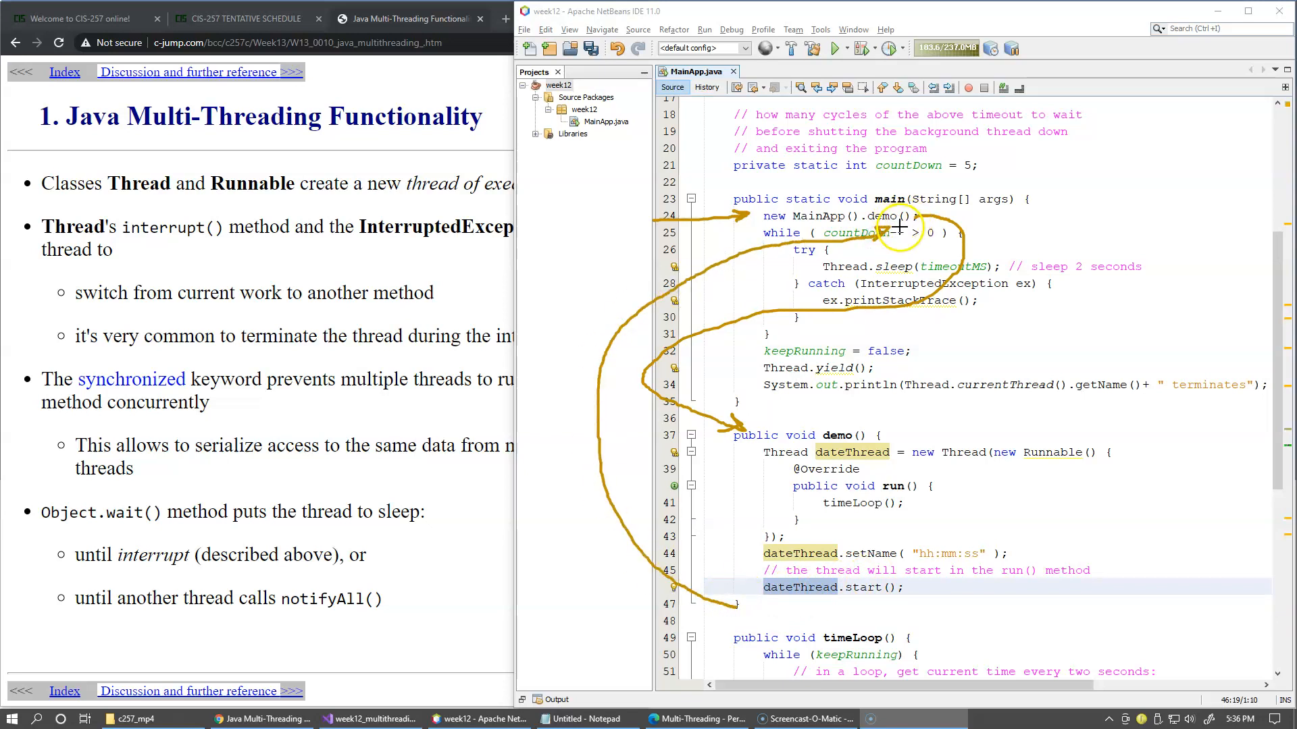
mouse_move(870, 400)
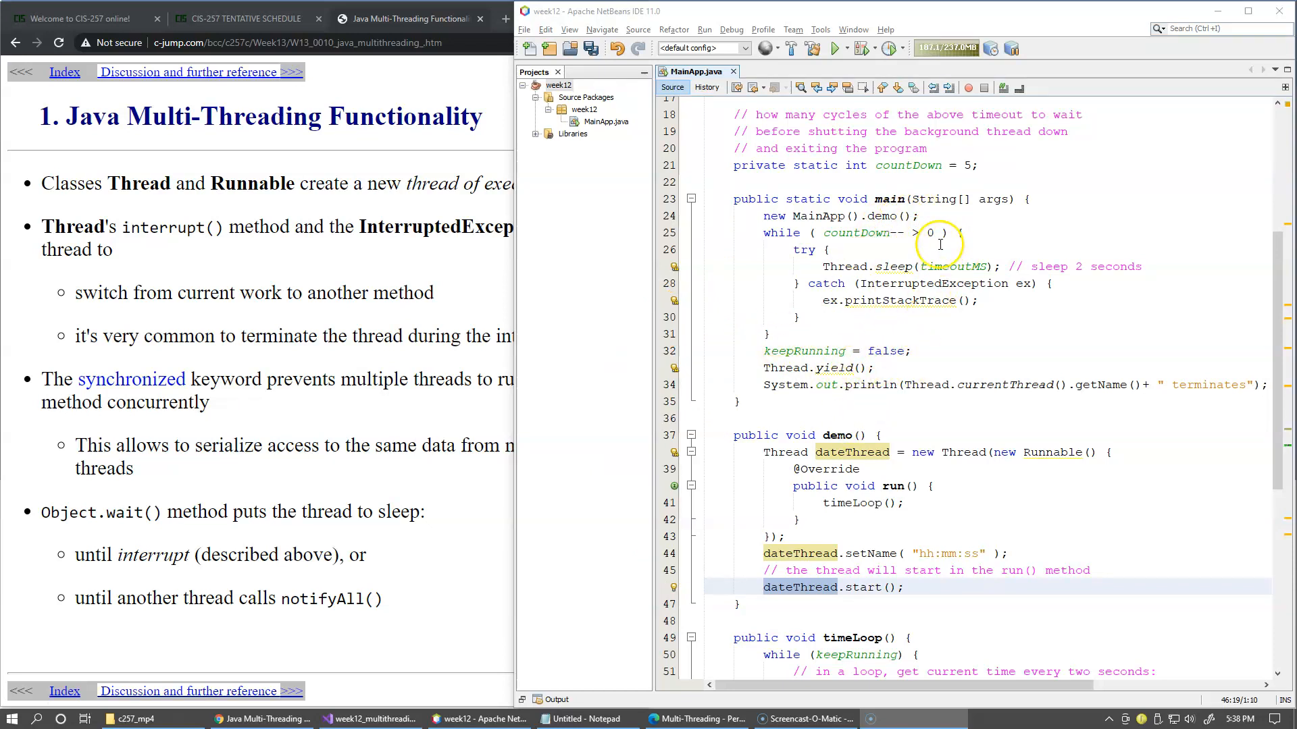
mouse_move(888, 198)
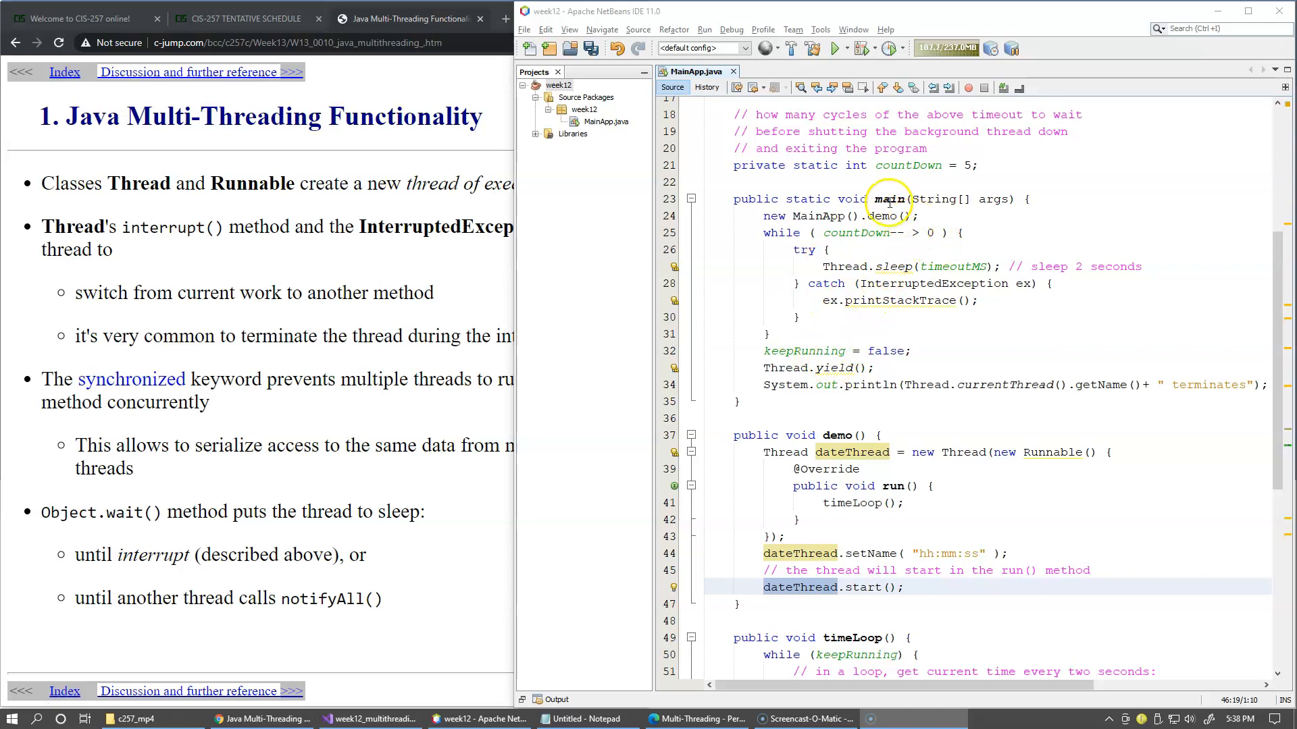
mouse_move(911, 266)
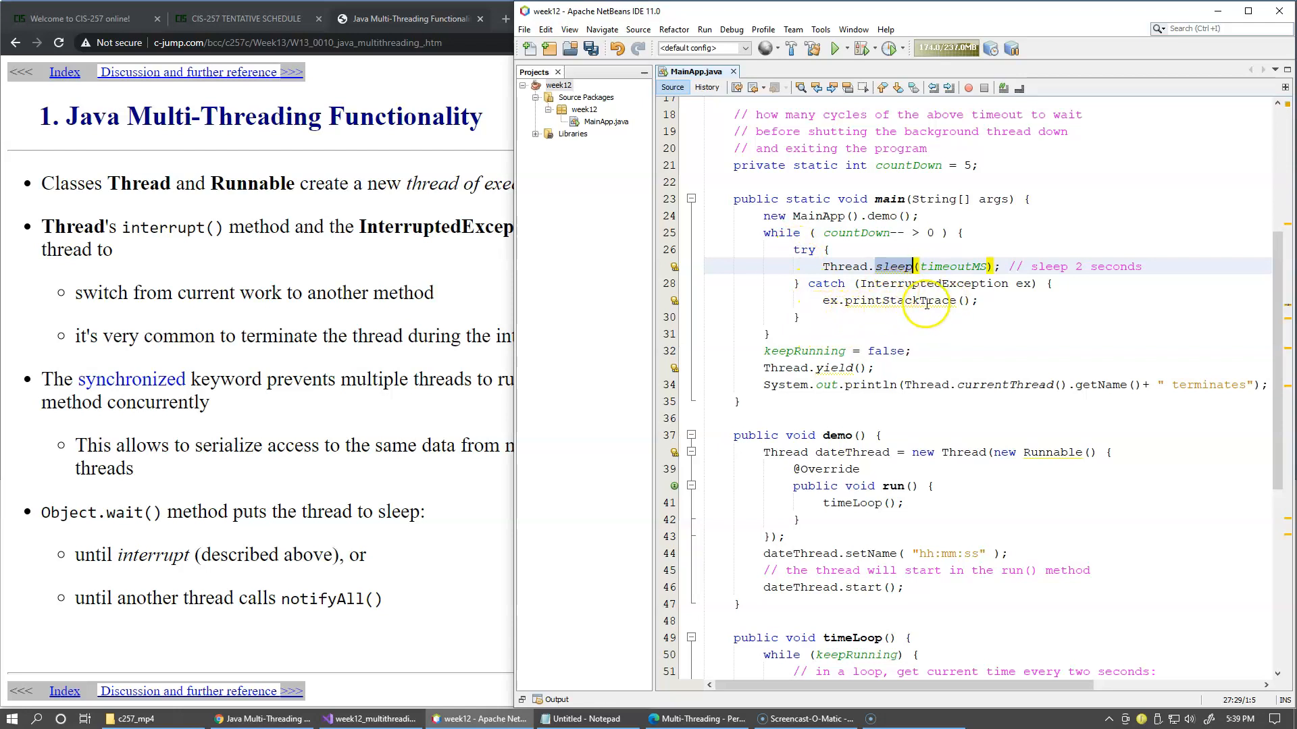
mouse_move(947, 302)
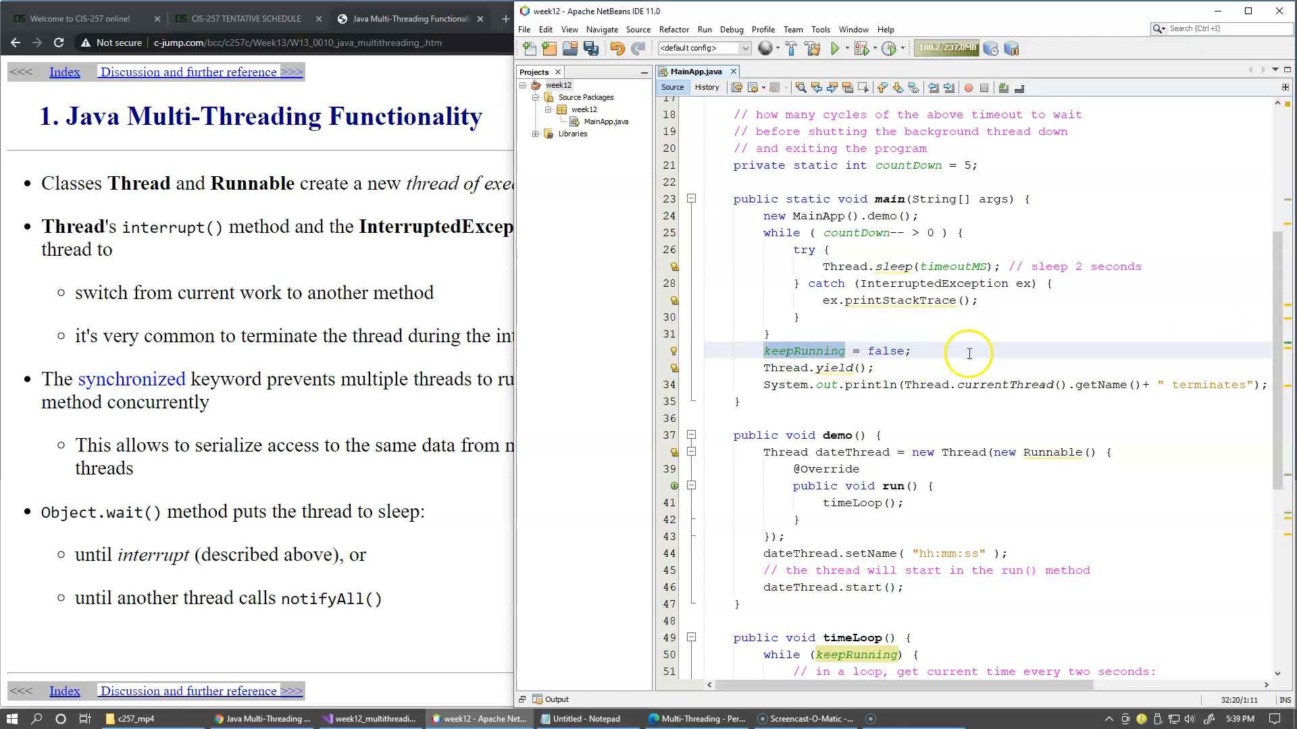
mouse_move(1035, 357)
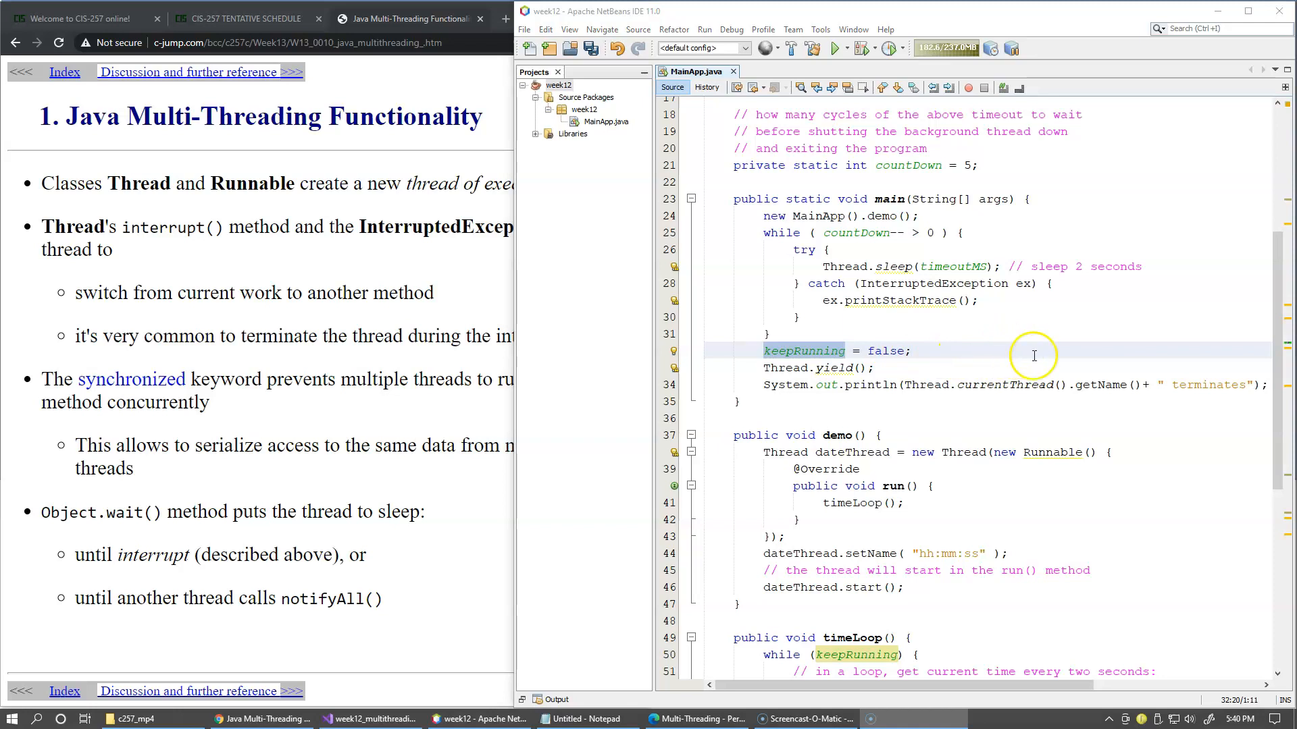
mouse_move(899, 208)
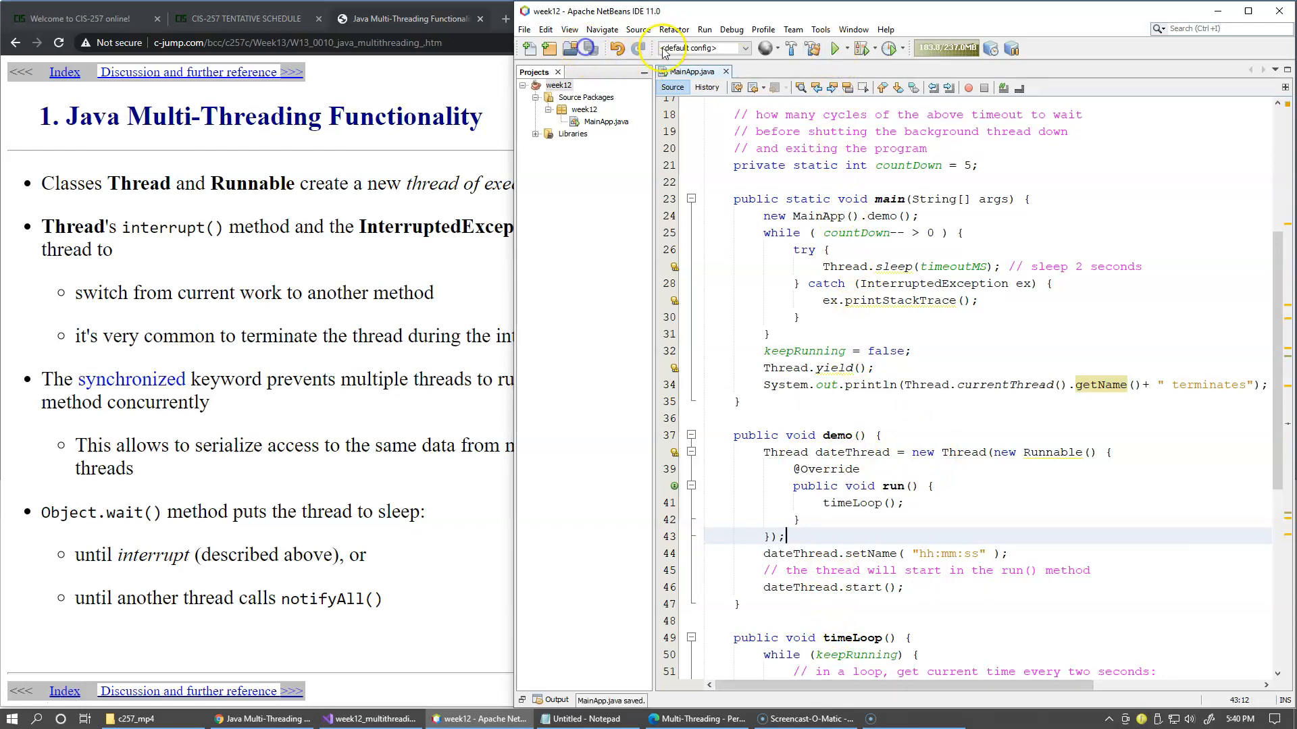
Run the week12 project so Output lists five timestamps, 'main terminates' and BUILD SUCCESSFUL
click(834, 48)
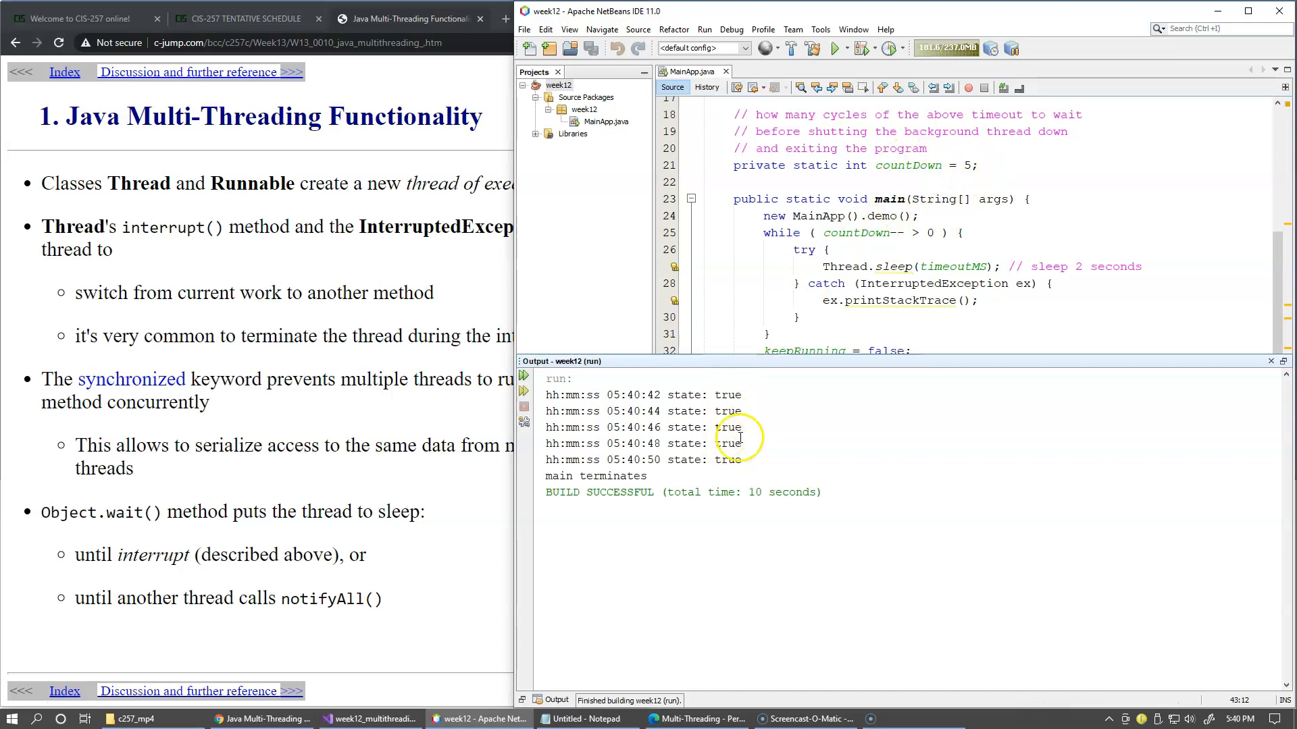
double_click(632, 475)
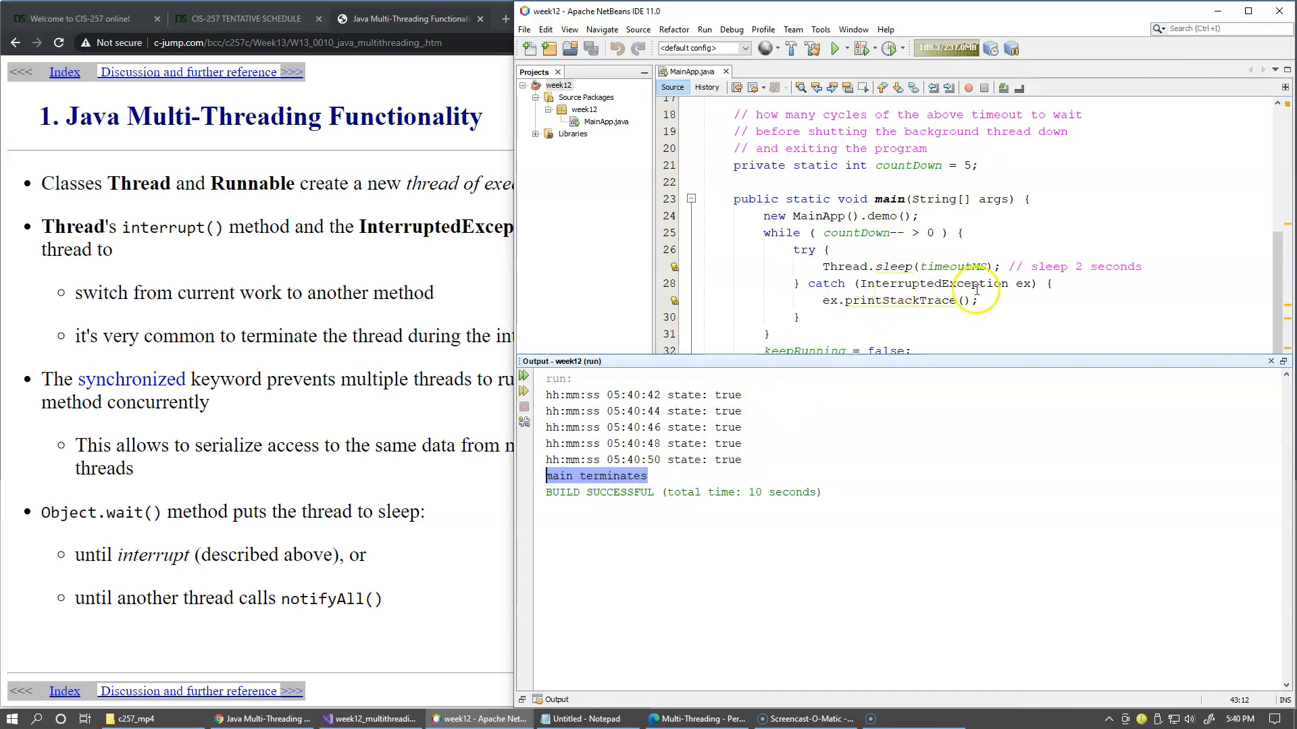
scroll(down, 3)
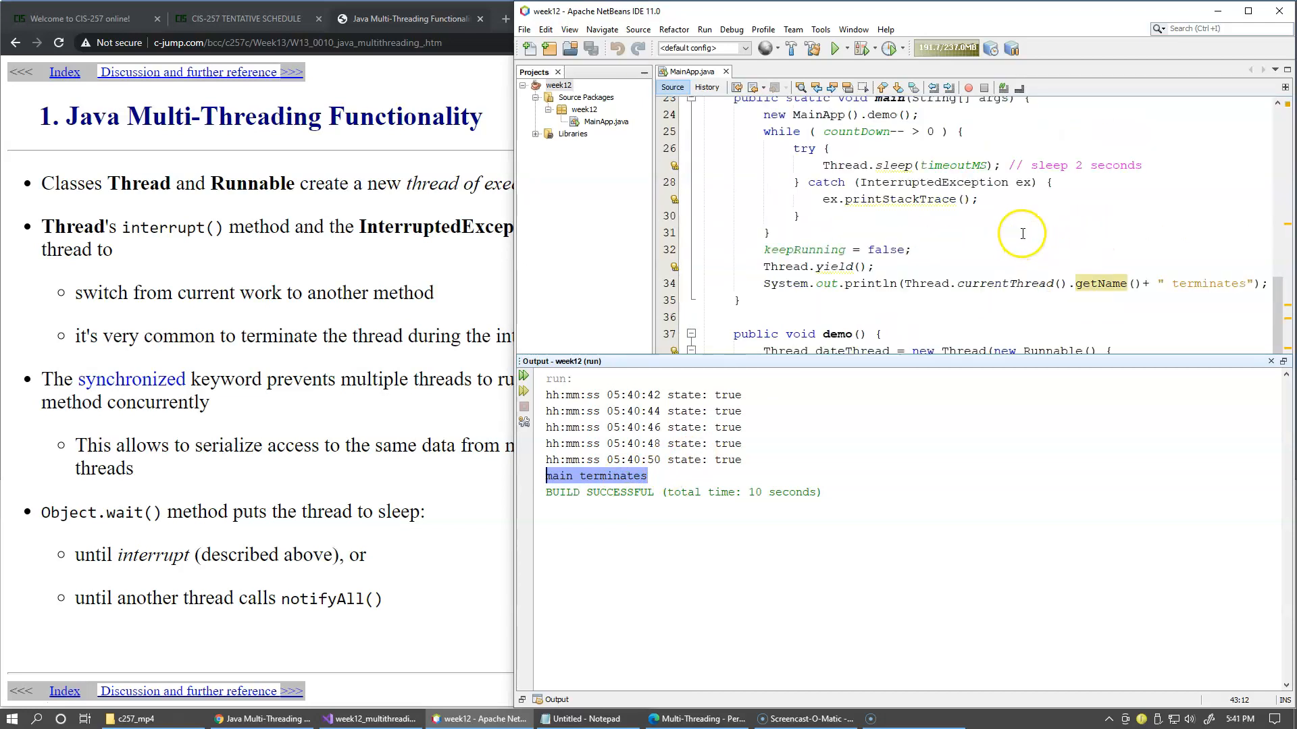
mouse_move(658, 451)
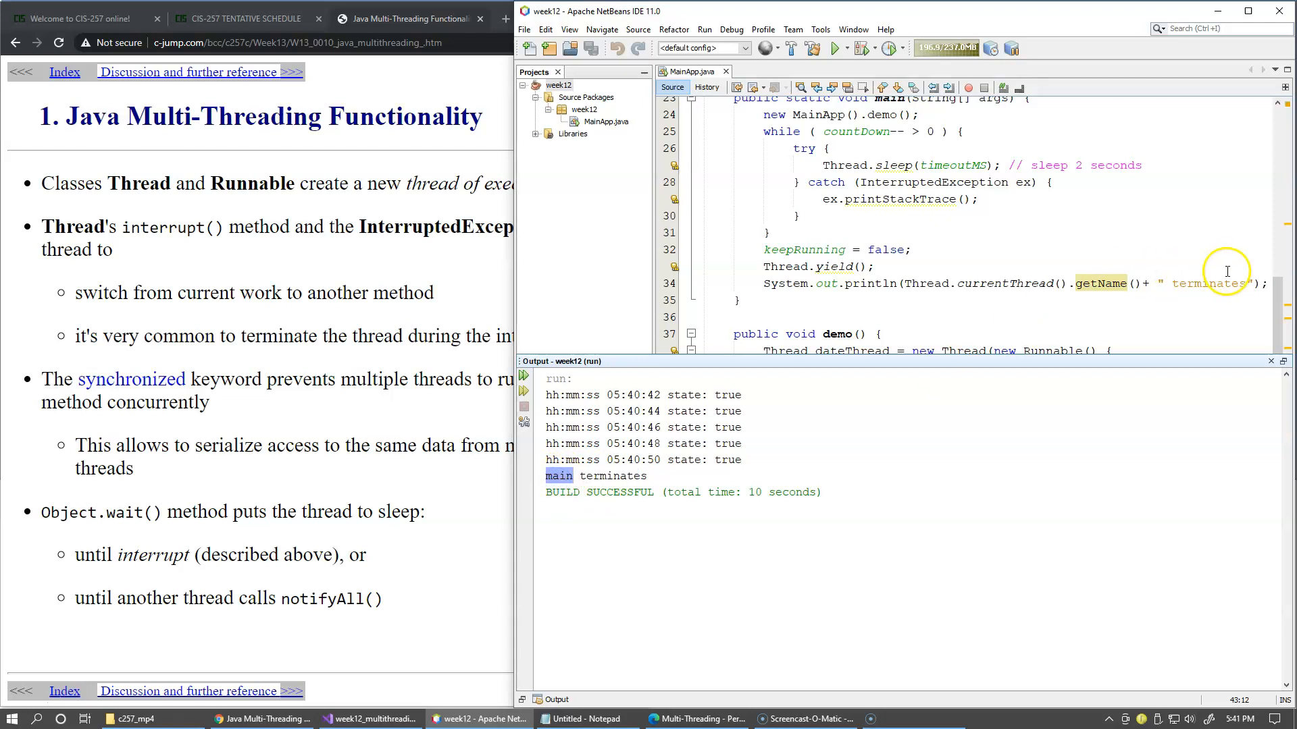
mouse_move(721, 462)
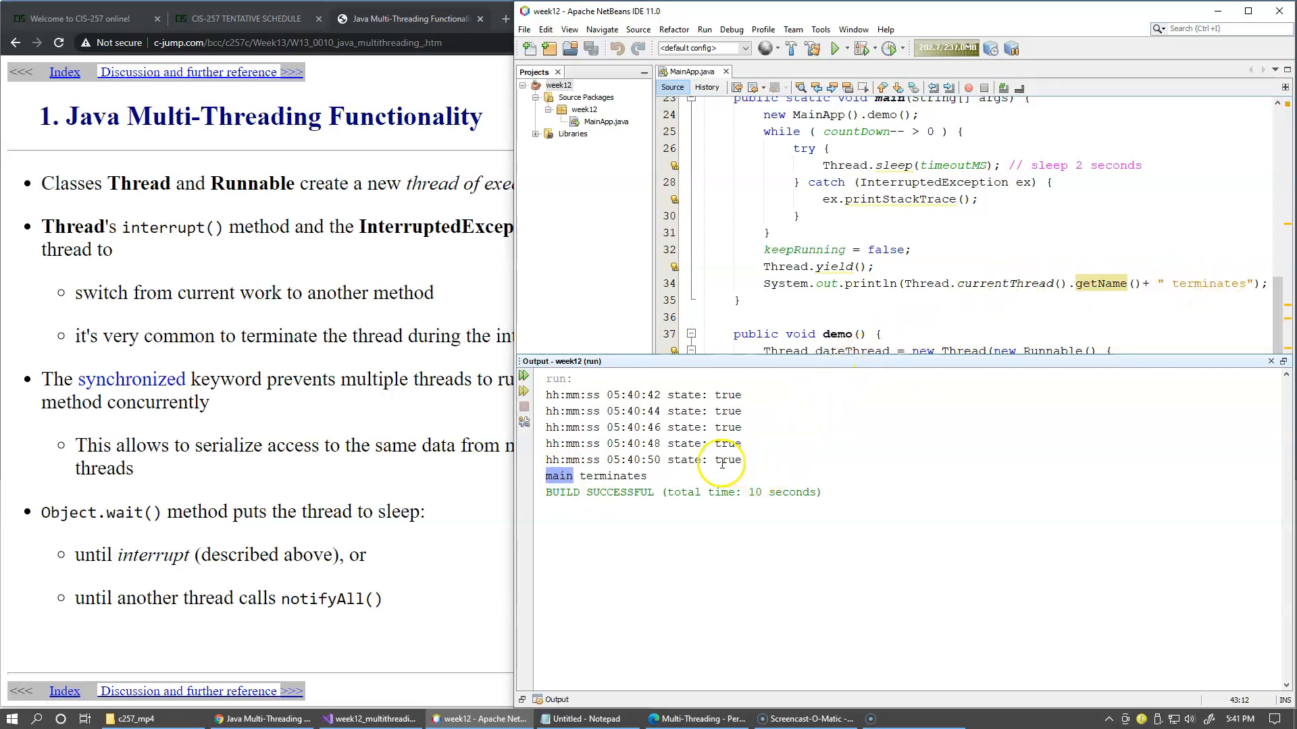
mouse_move(865, 283)
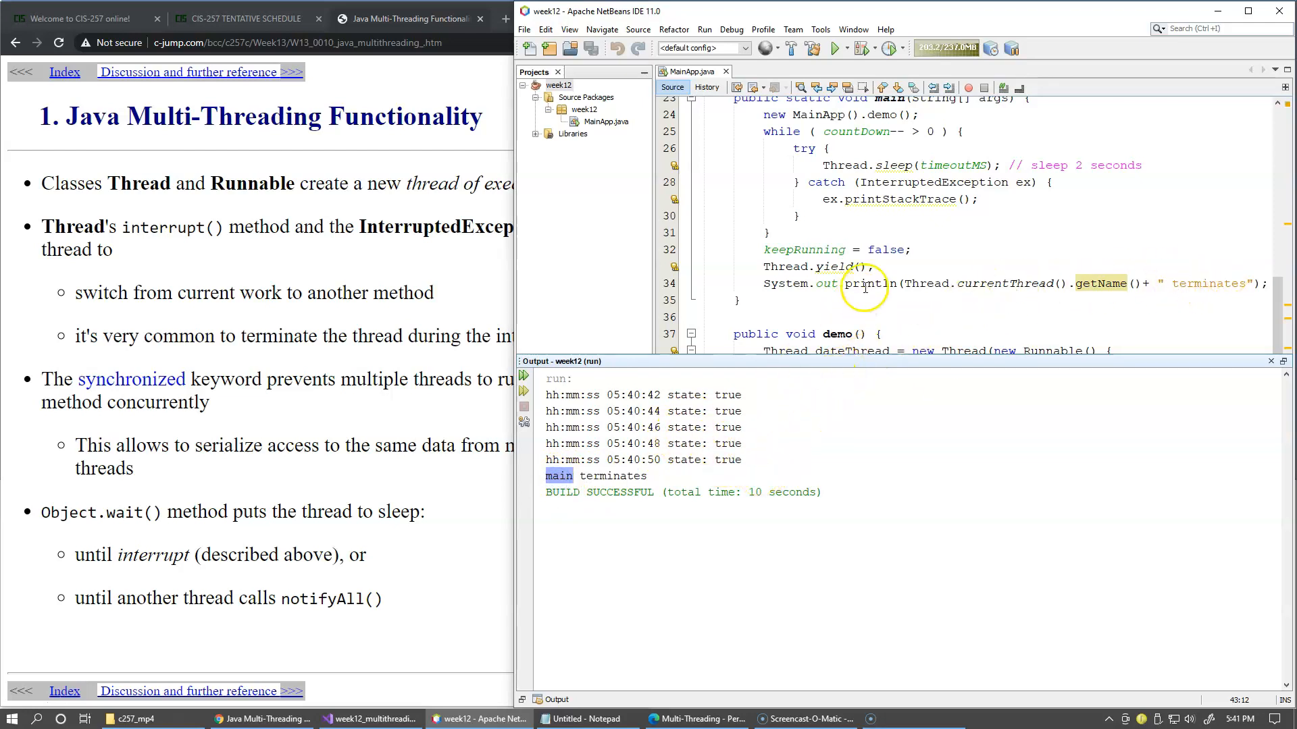